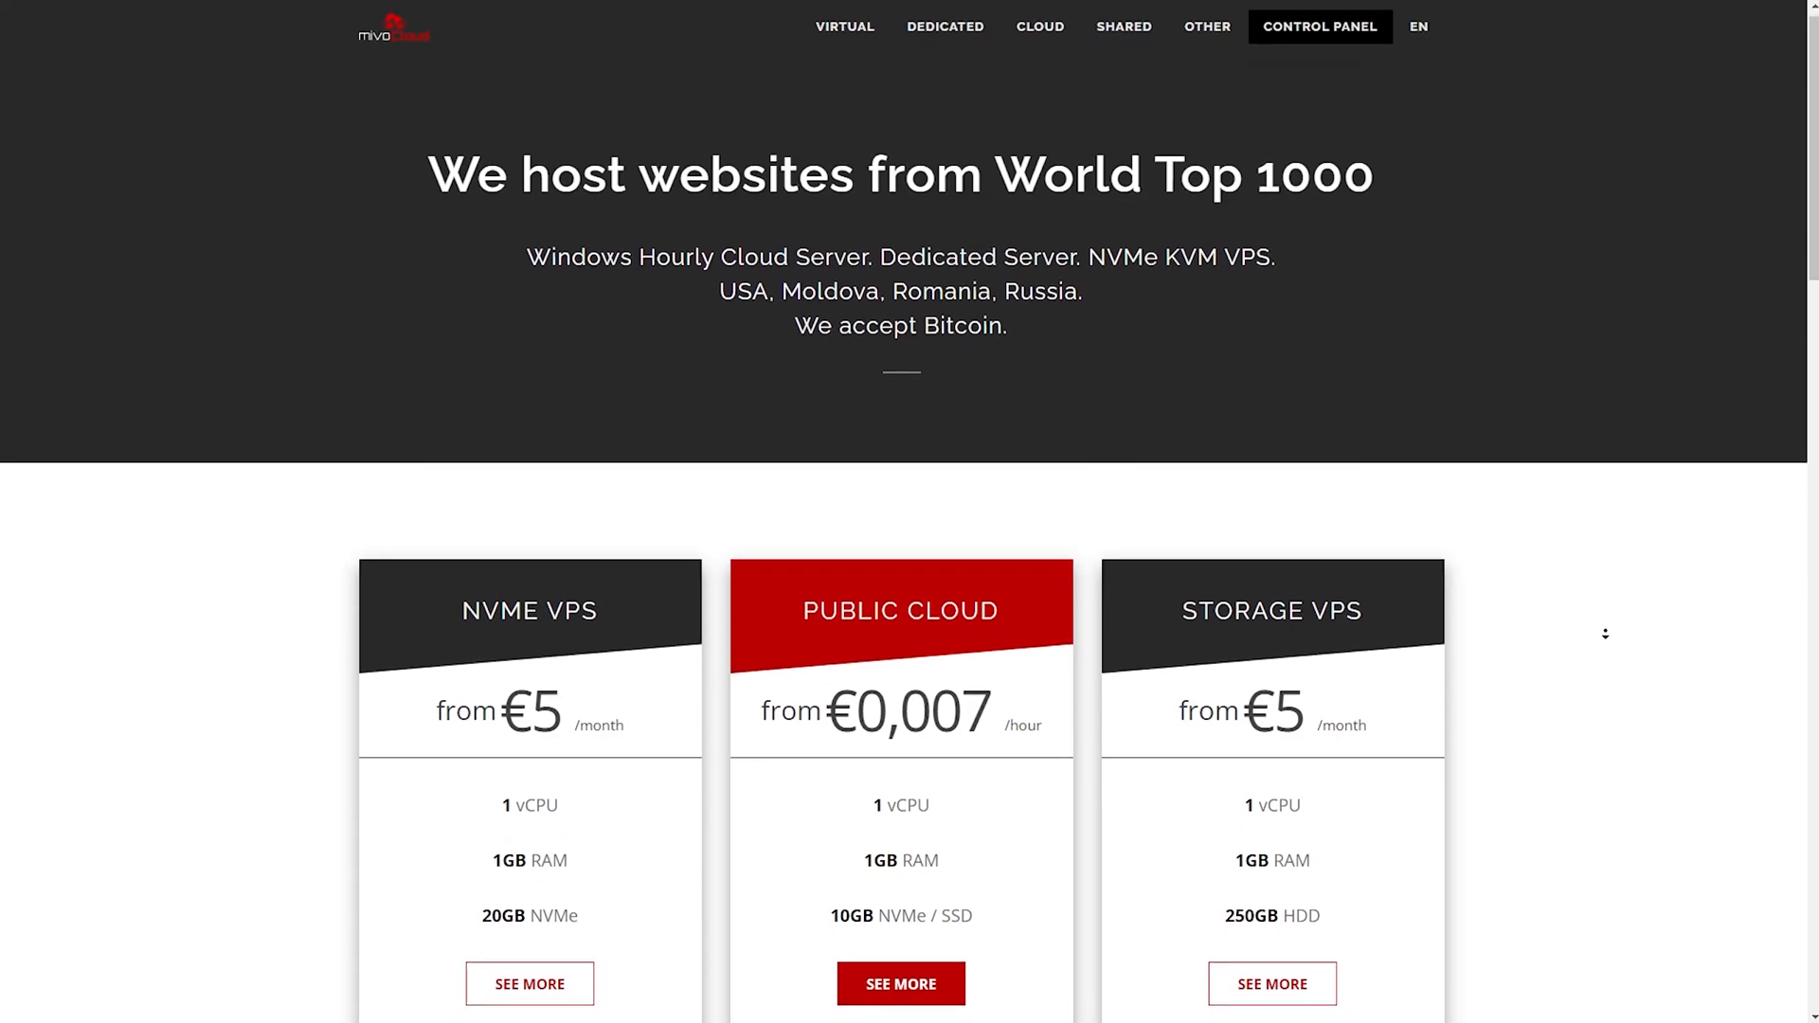
Step: Download the Velociraptor v0.5.3 linux-amd64 binary with wget and generate /etc/velociraptor.config.yaml from it
scroll("down", 3)
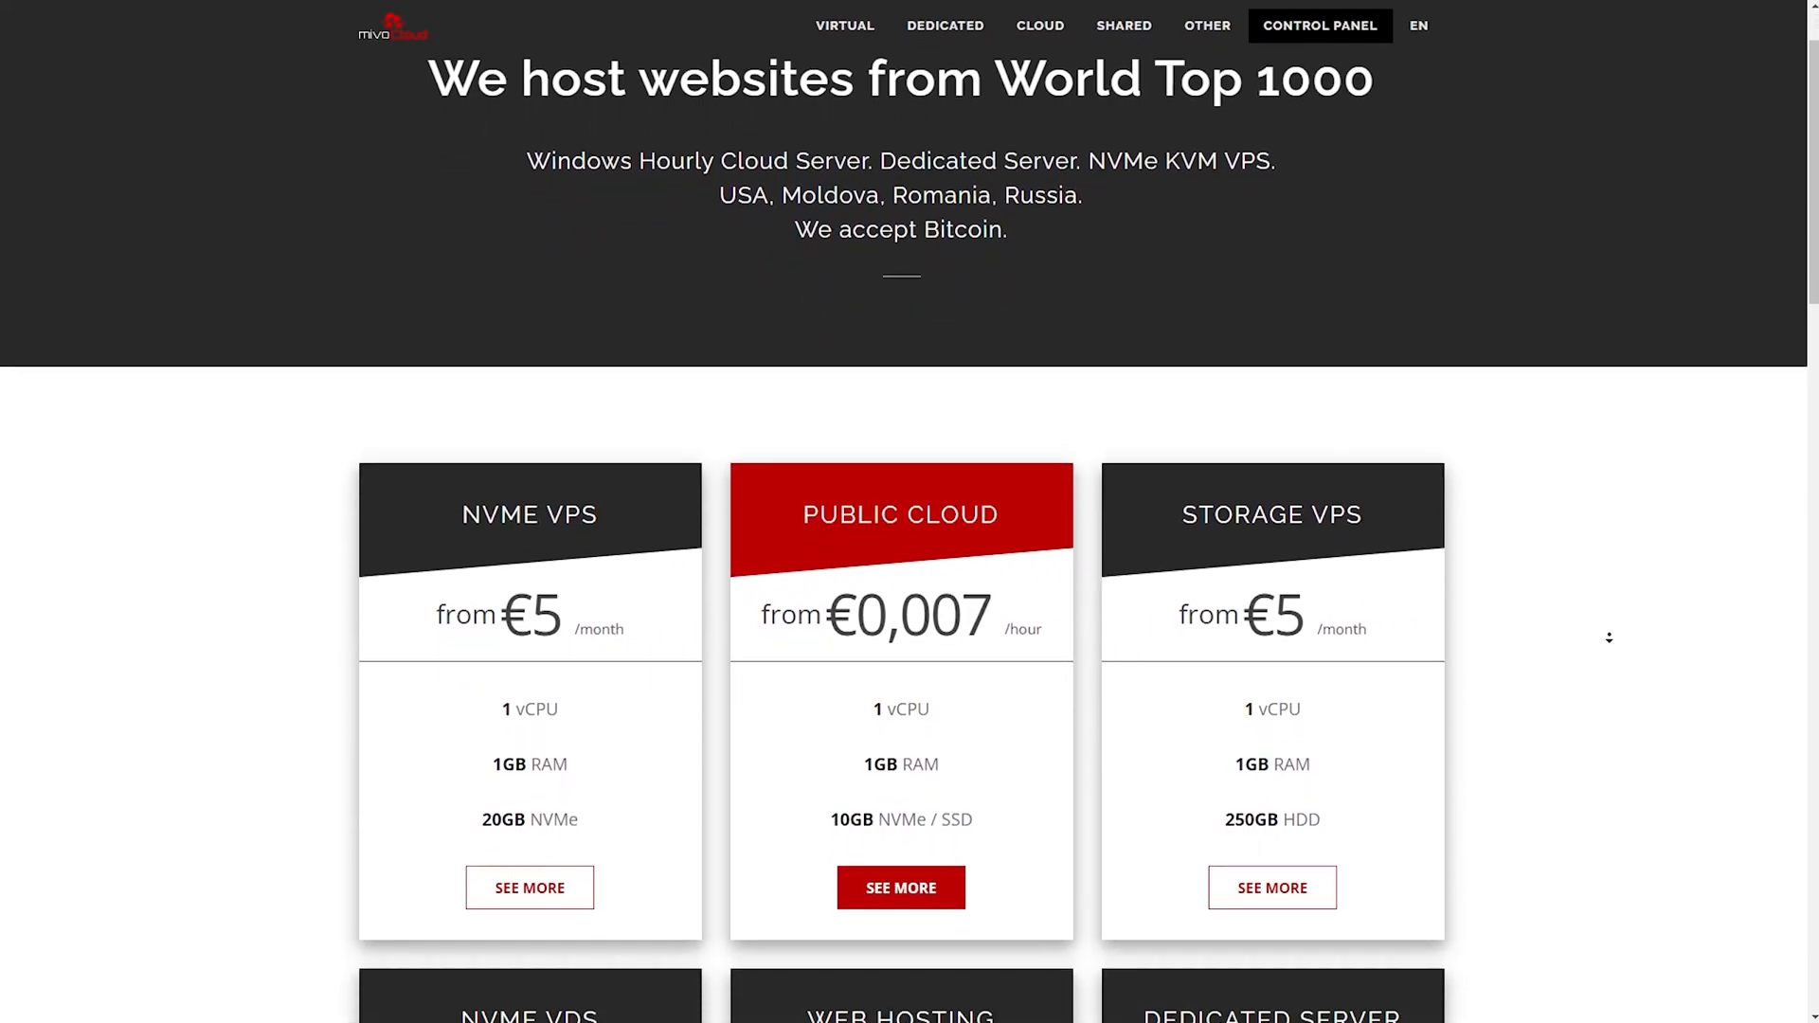
scroll("down", 3)
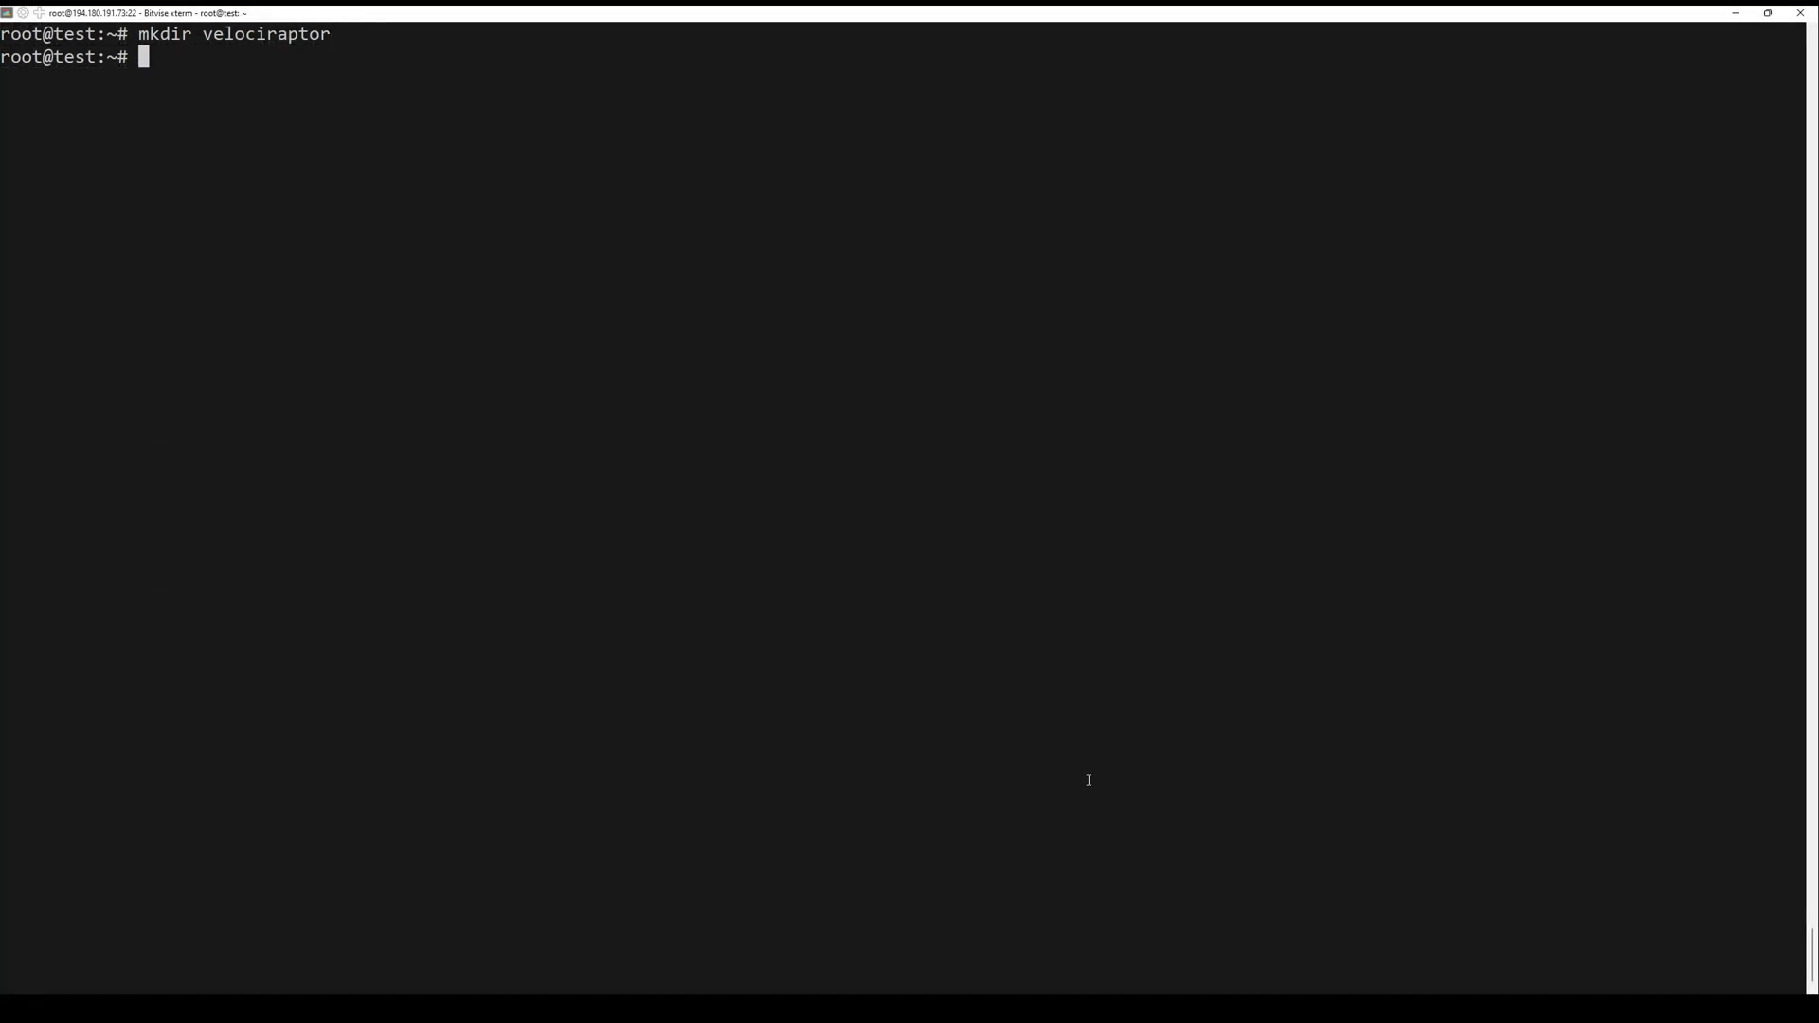
type("cd velociraptor")
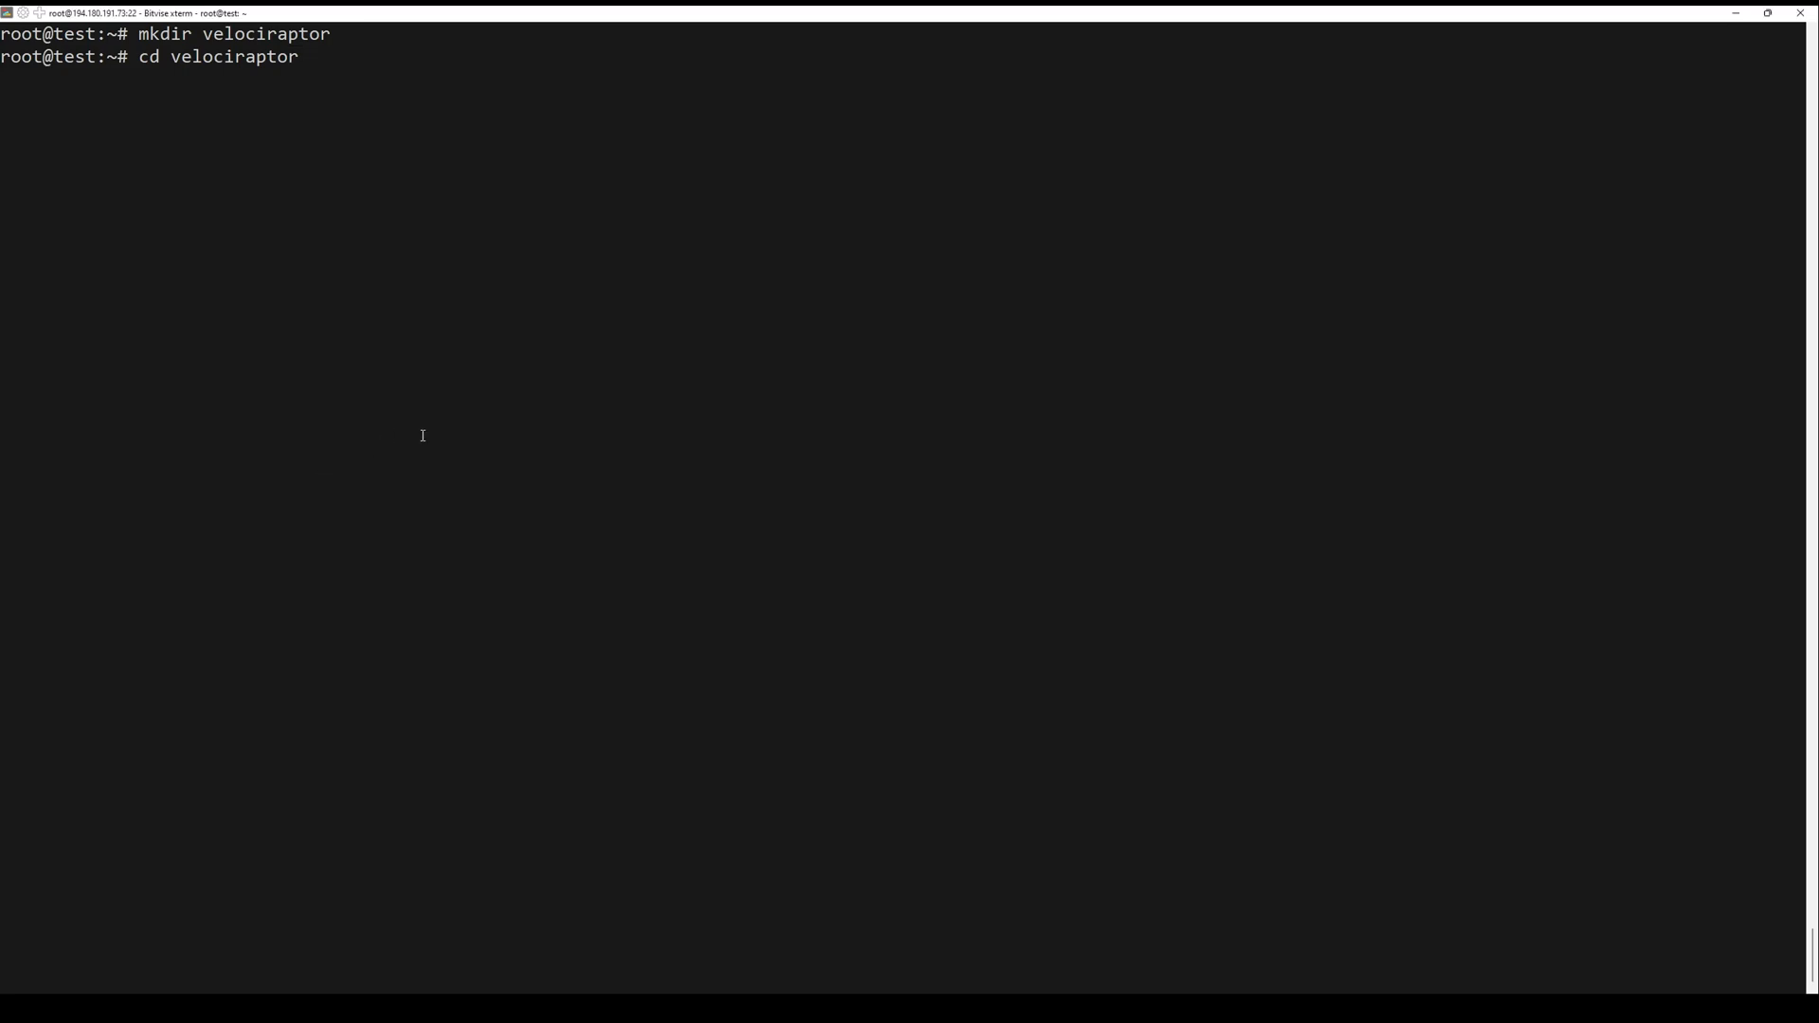
type("wget https://github.com/Velocidex/velociraptor/releases/download/v0.5.3/velociraptor-v0.5.3-linux-amd64")
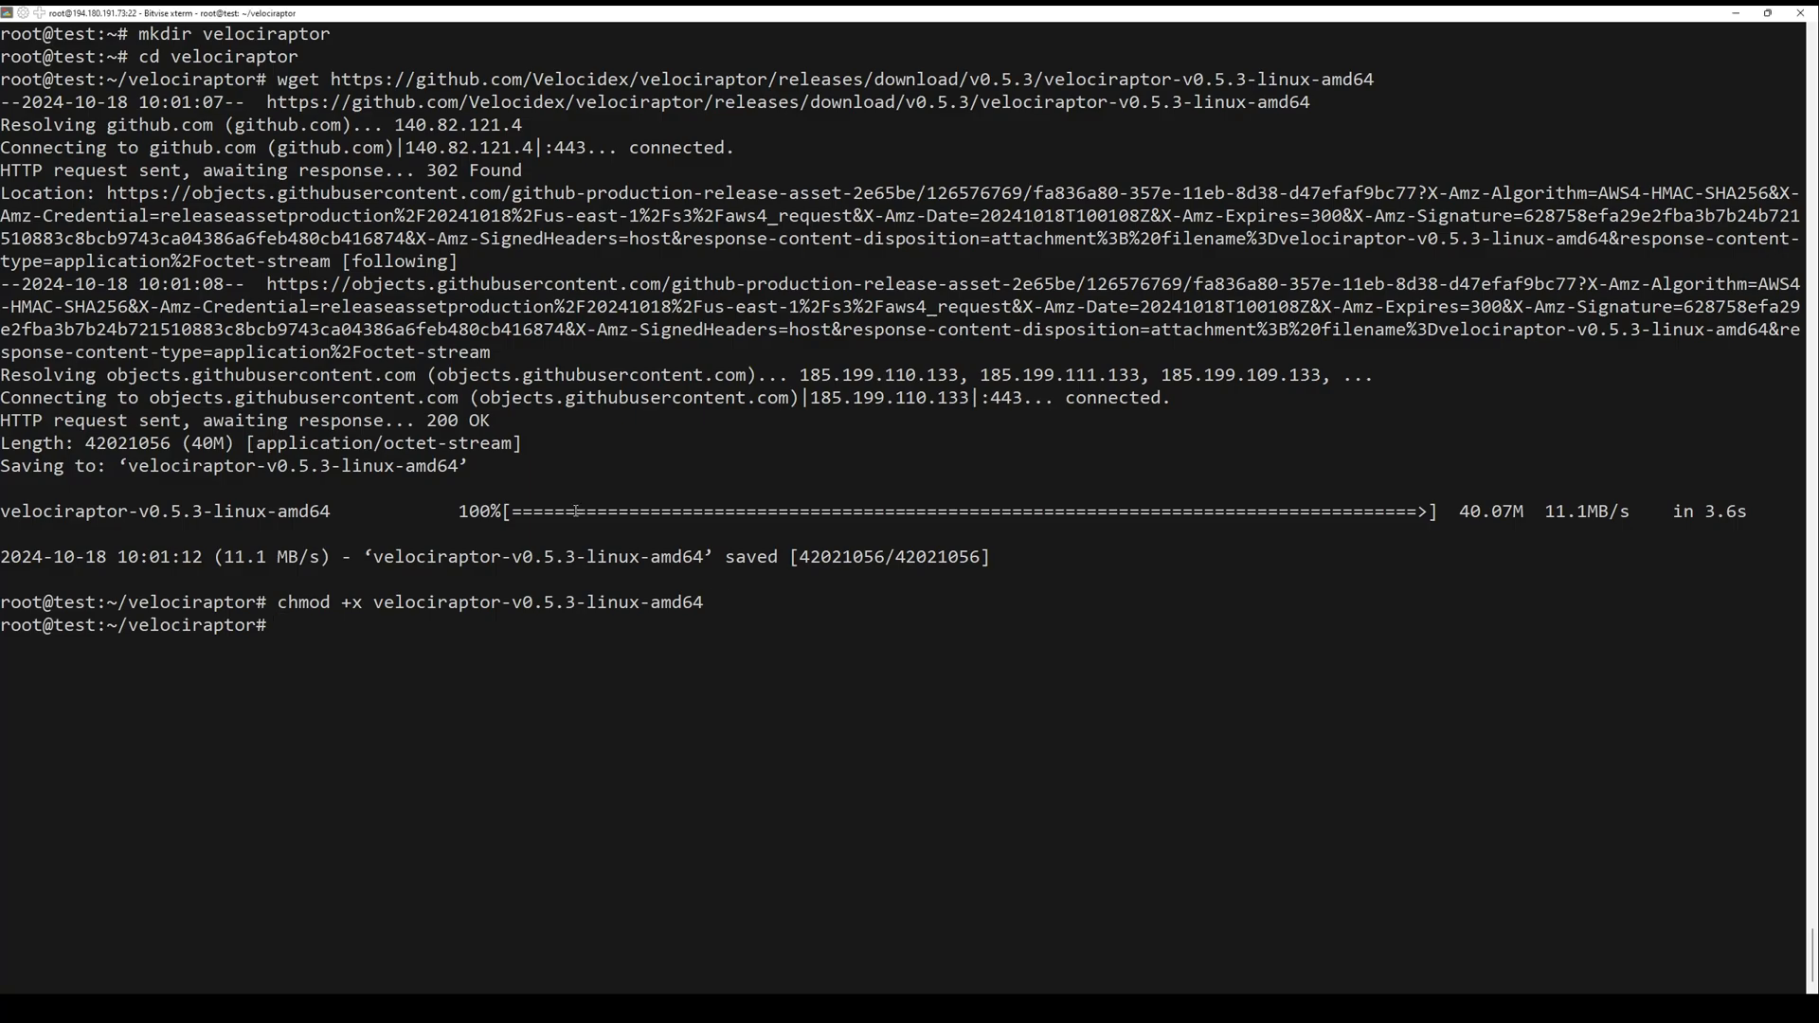
type("./velociraptor-v0.5.3-linux-amd64 config generate > /etc/velociraptor.config.yaml")
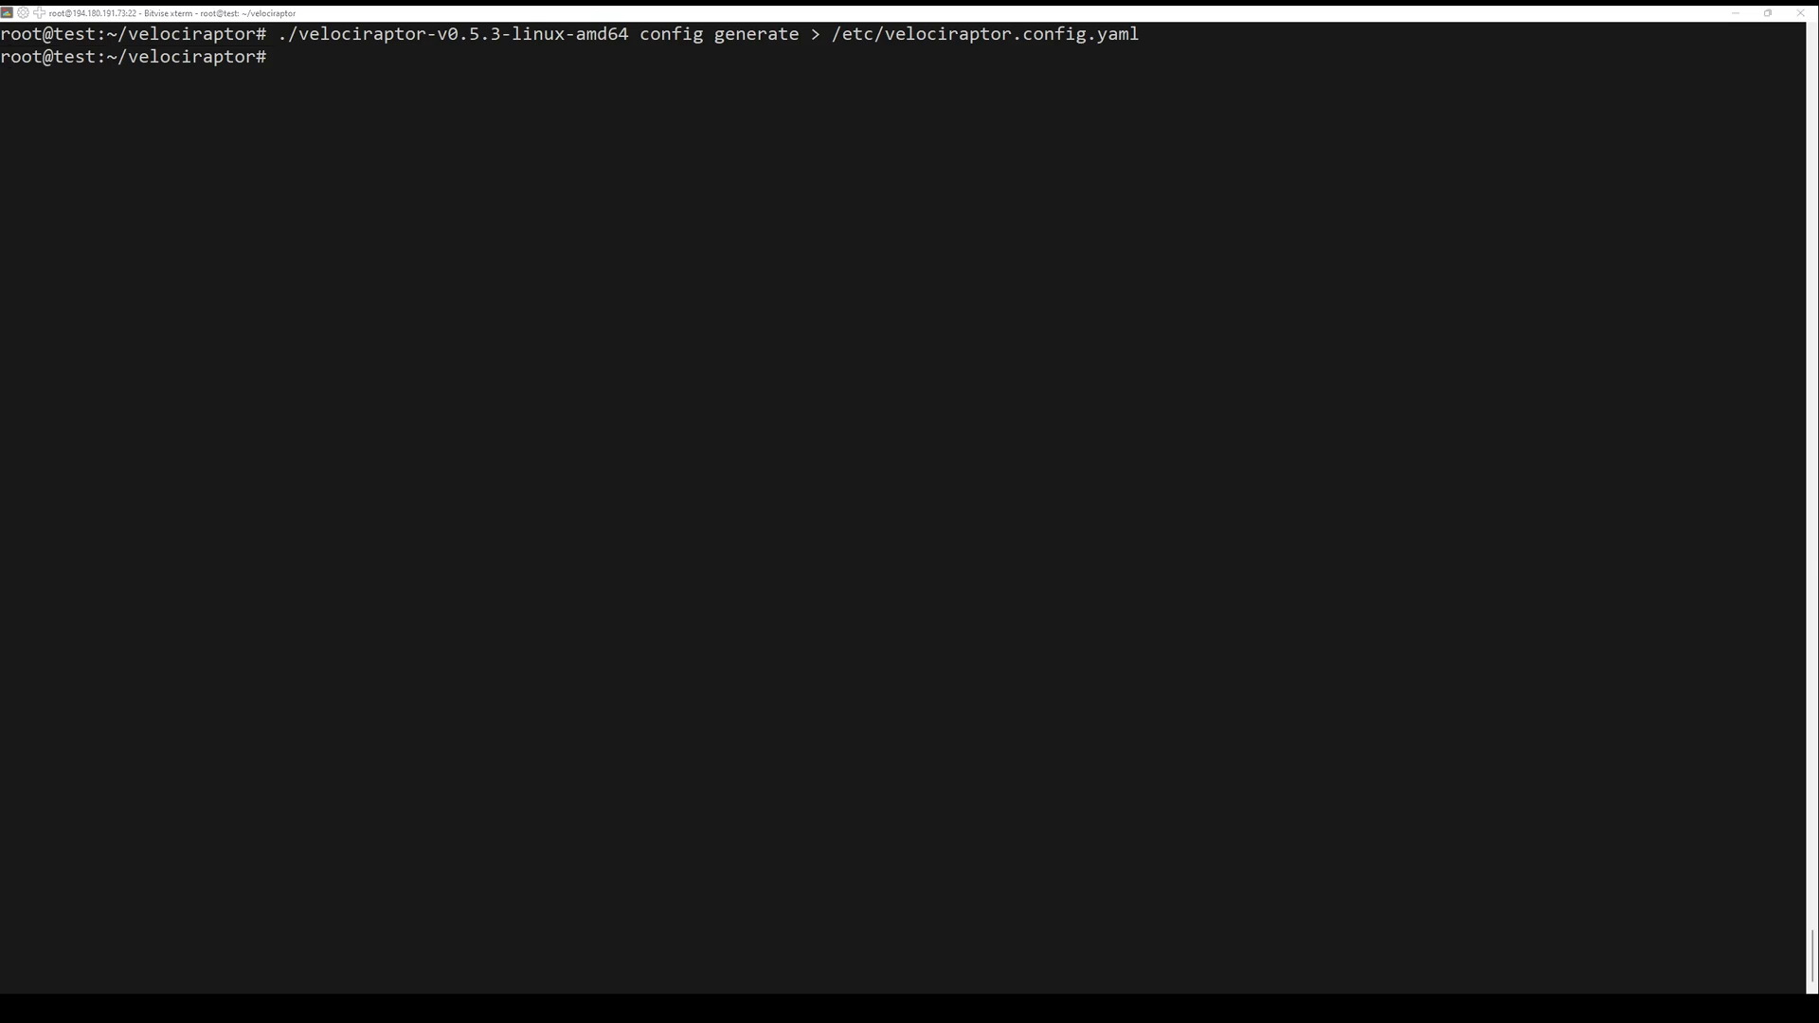
Step: Open the generated /etc/velociraptor.config.yaml in nano
type("na")
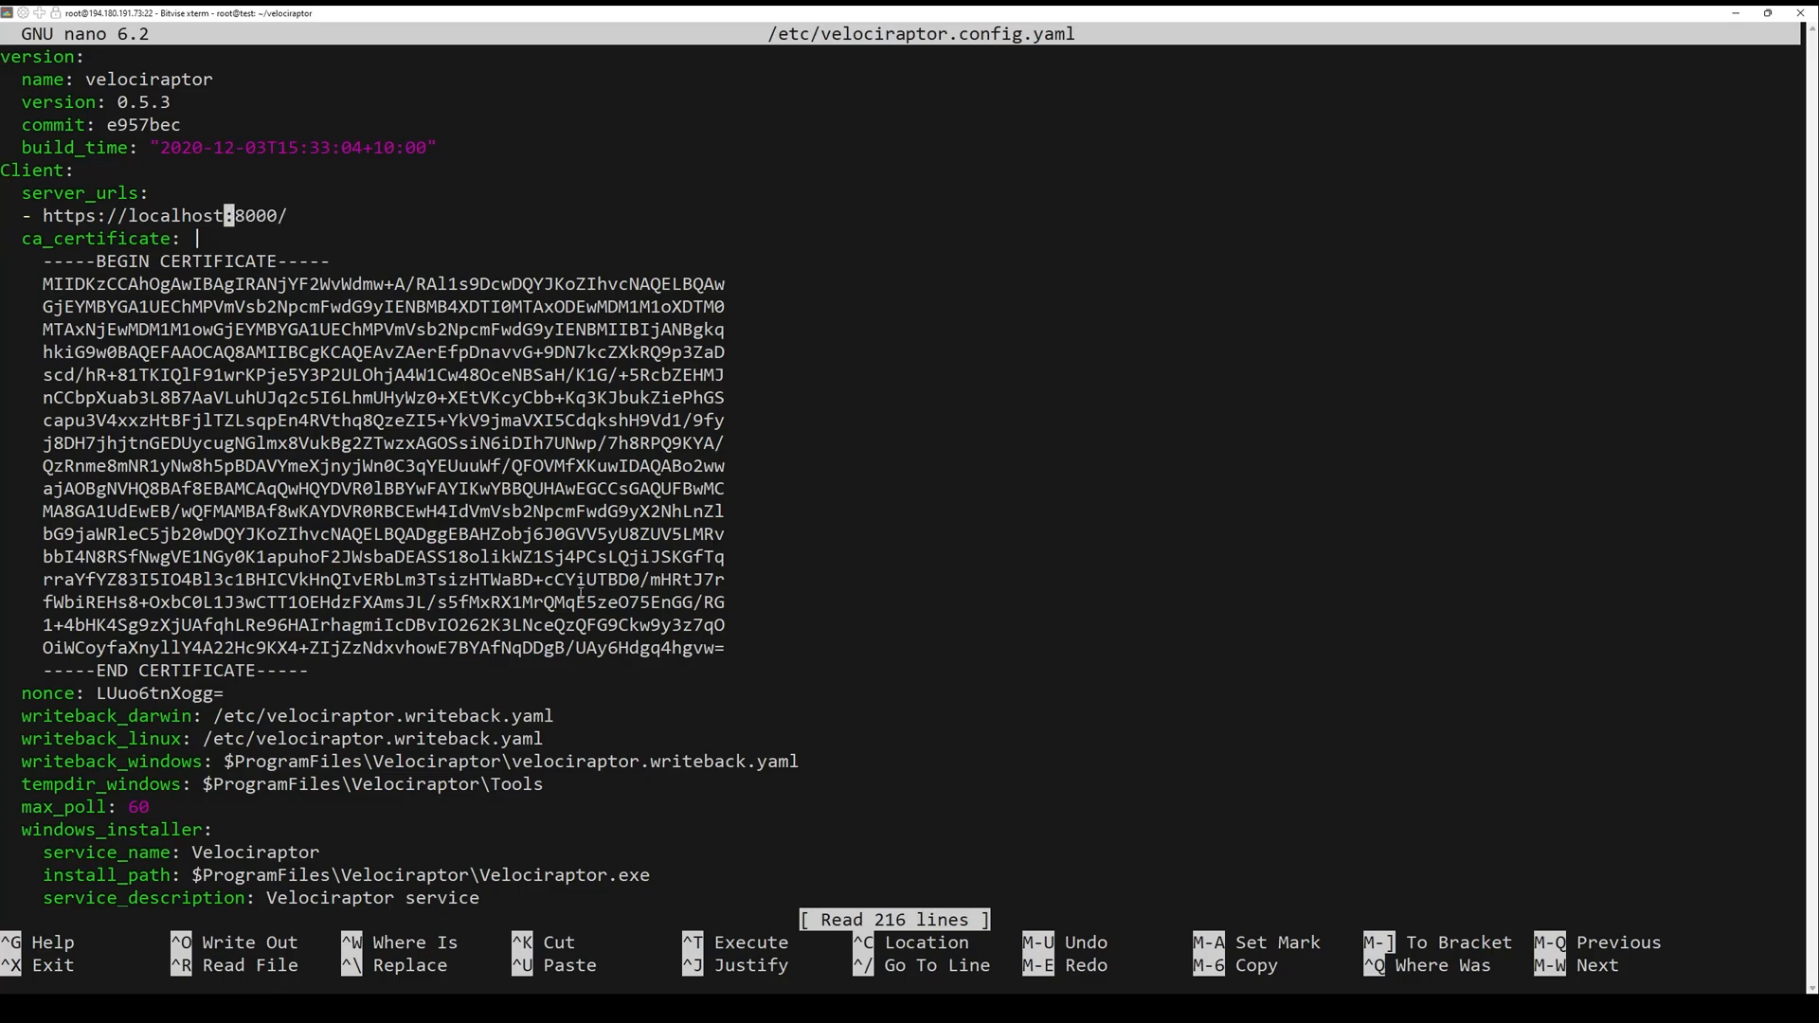
Step: Set server_urls to 194.180.191.73:8000 instead of localhost and save the config on exit
type("194.180.191")
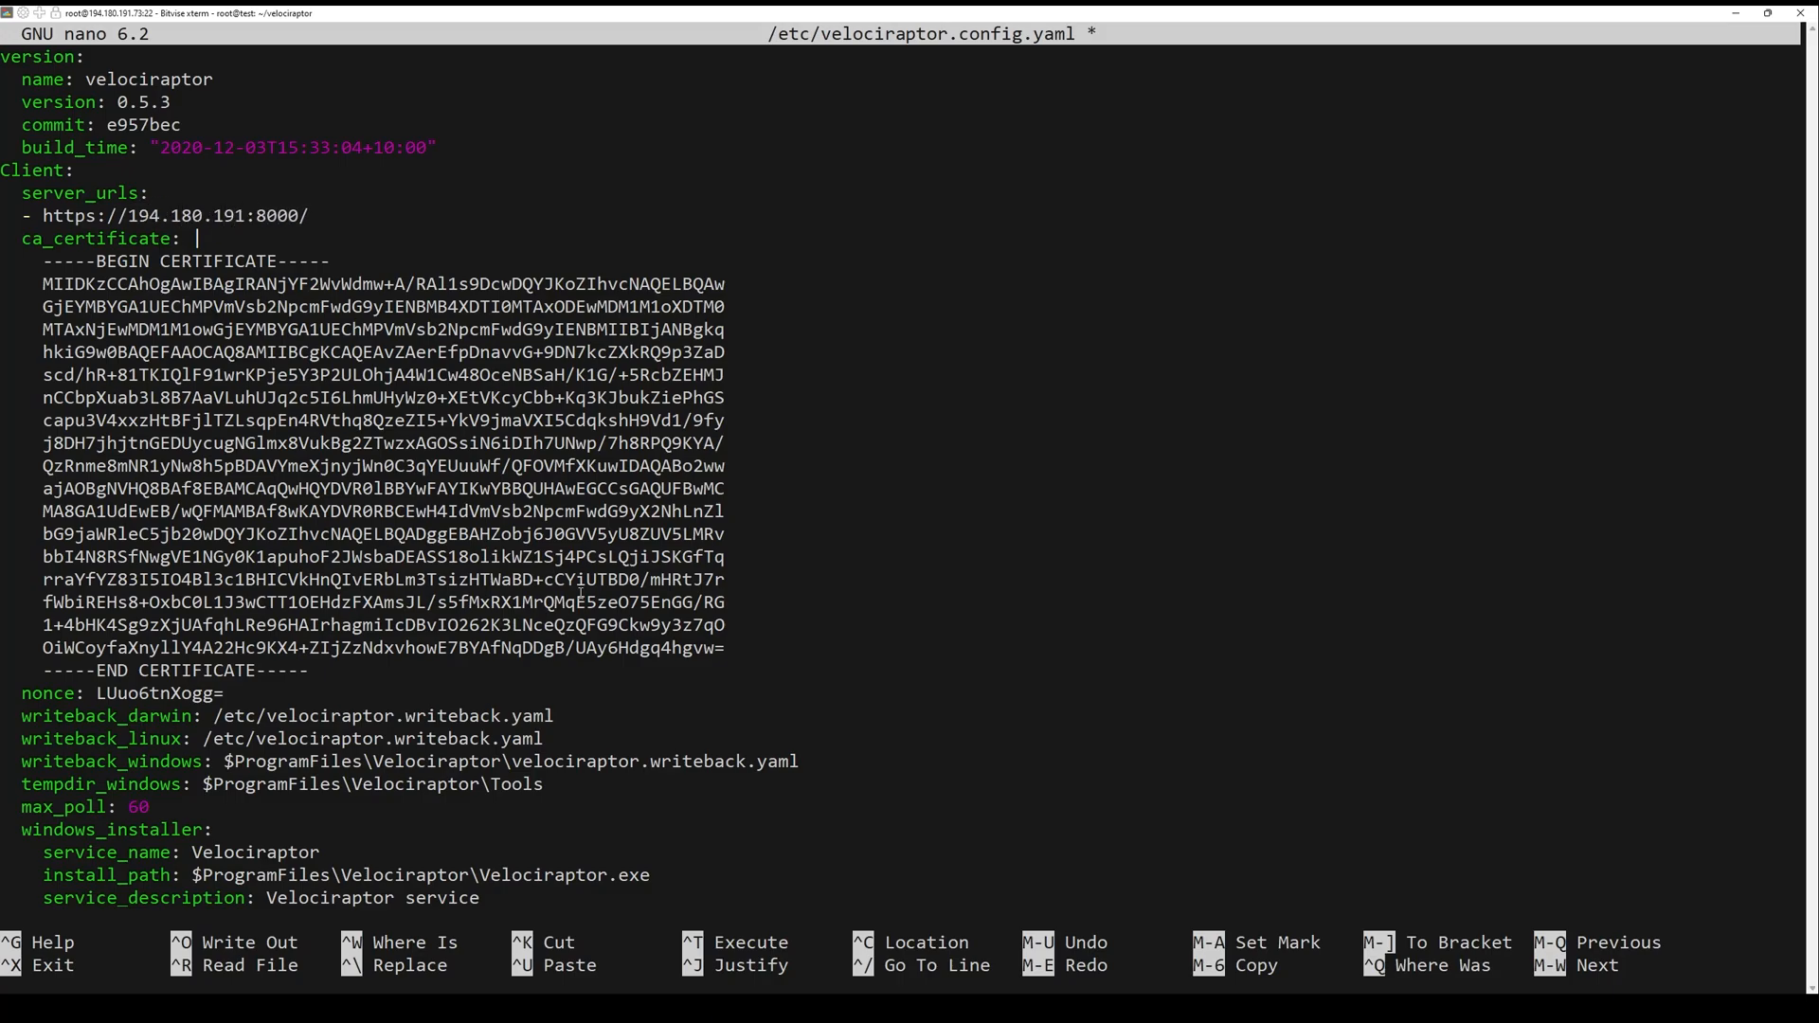
type(".73")
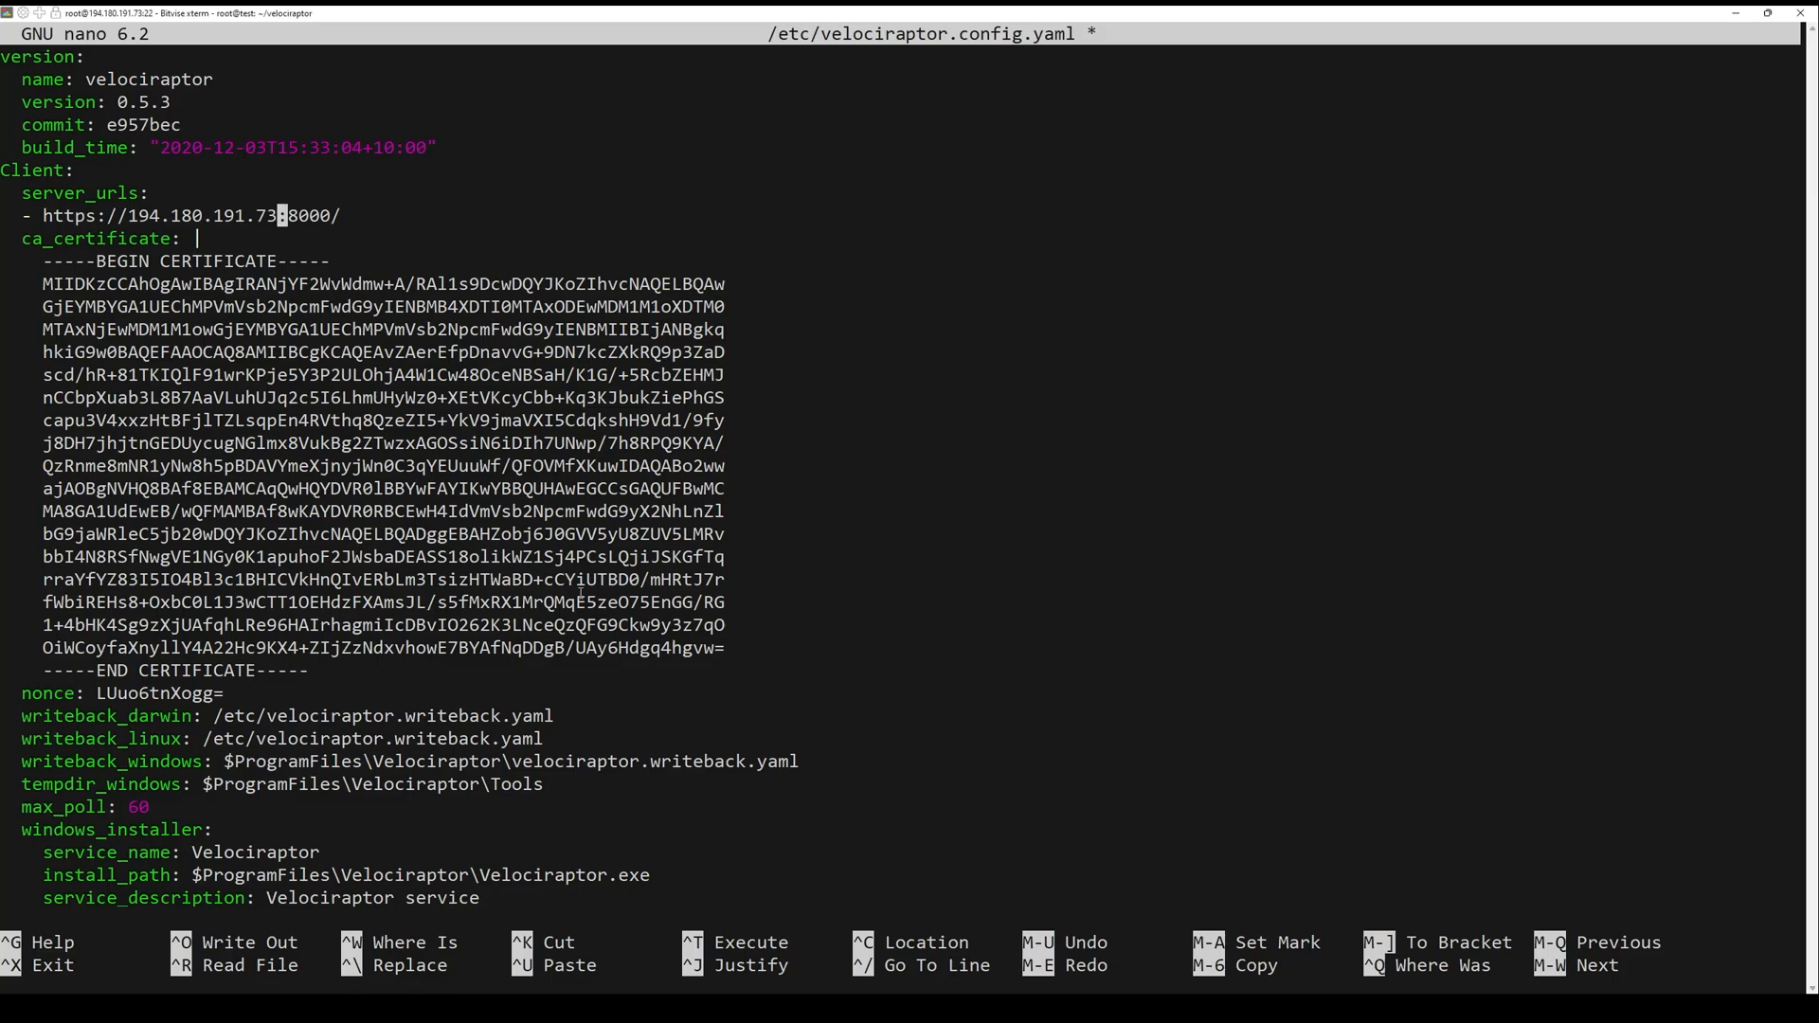
key("ctrl+x")
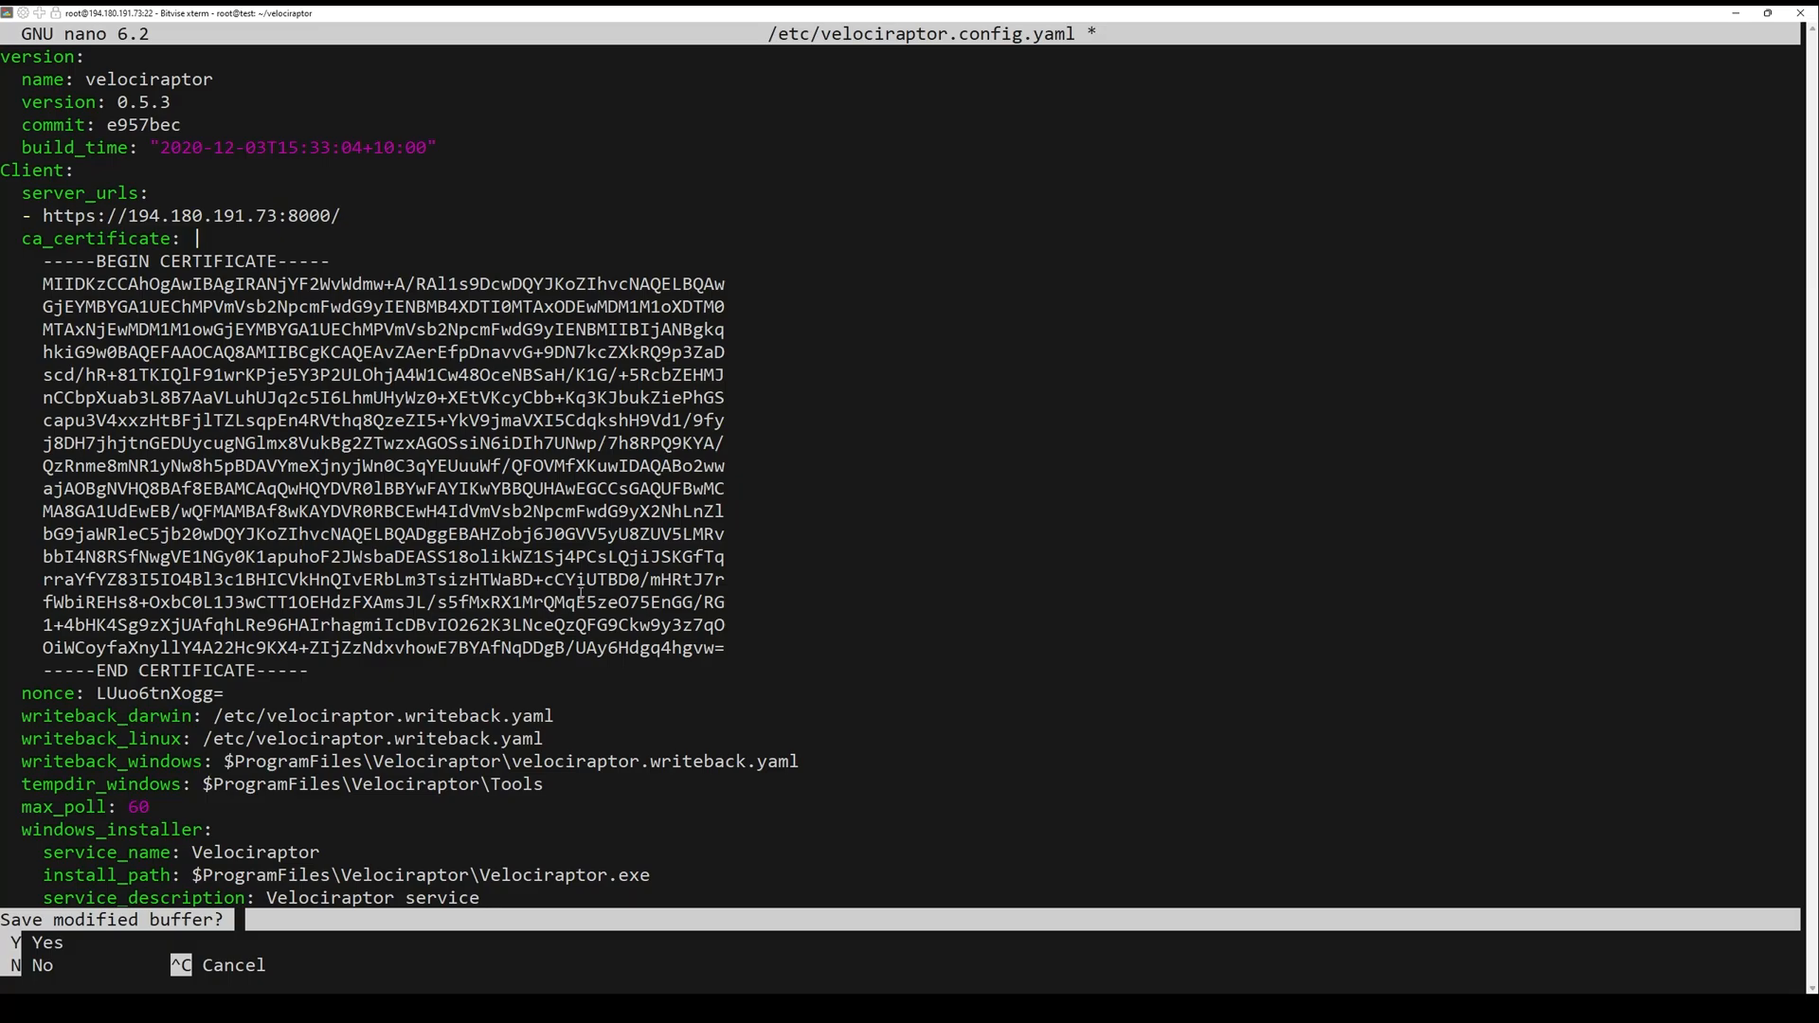
key("y")
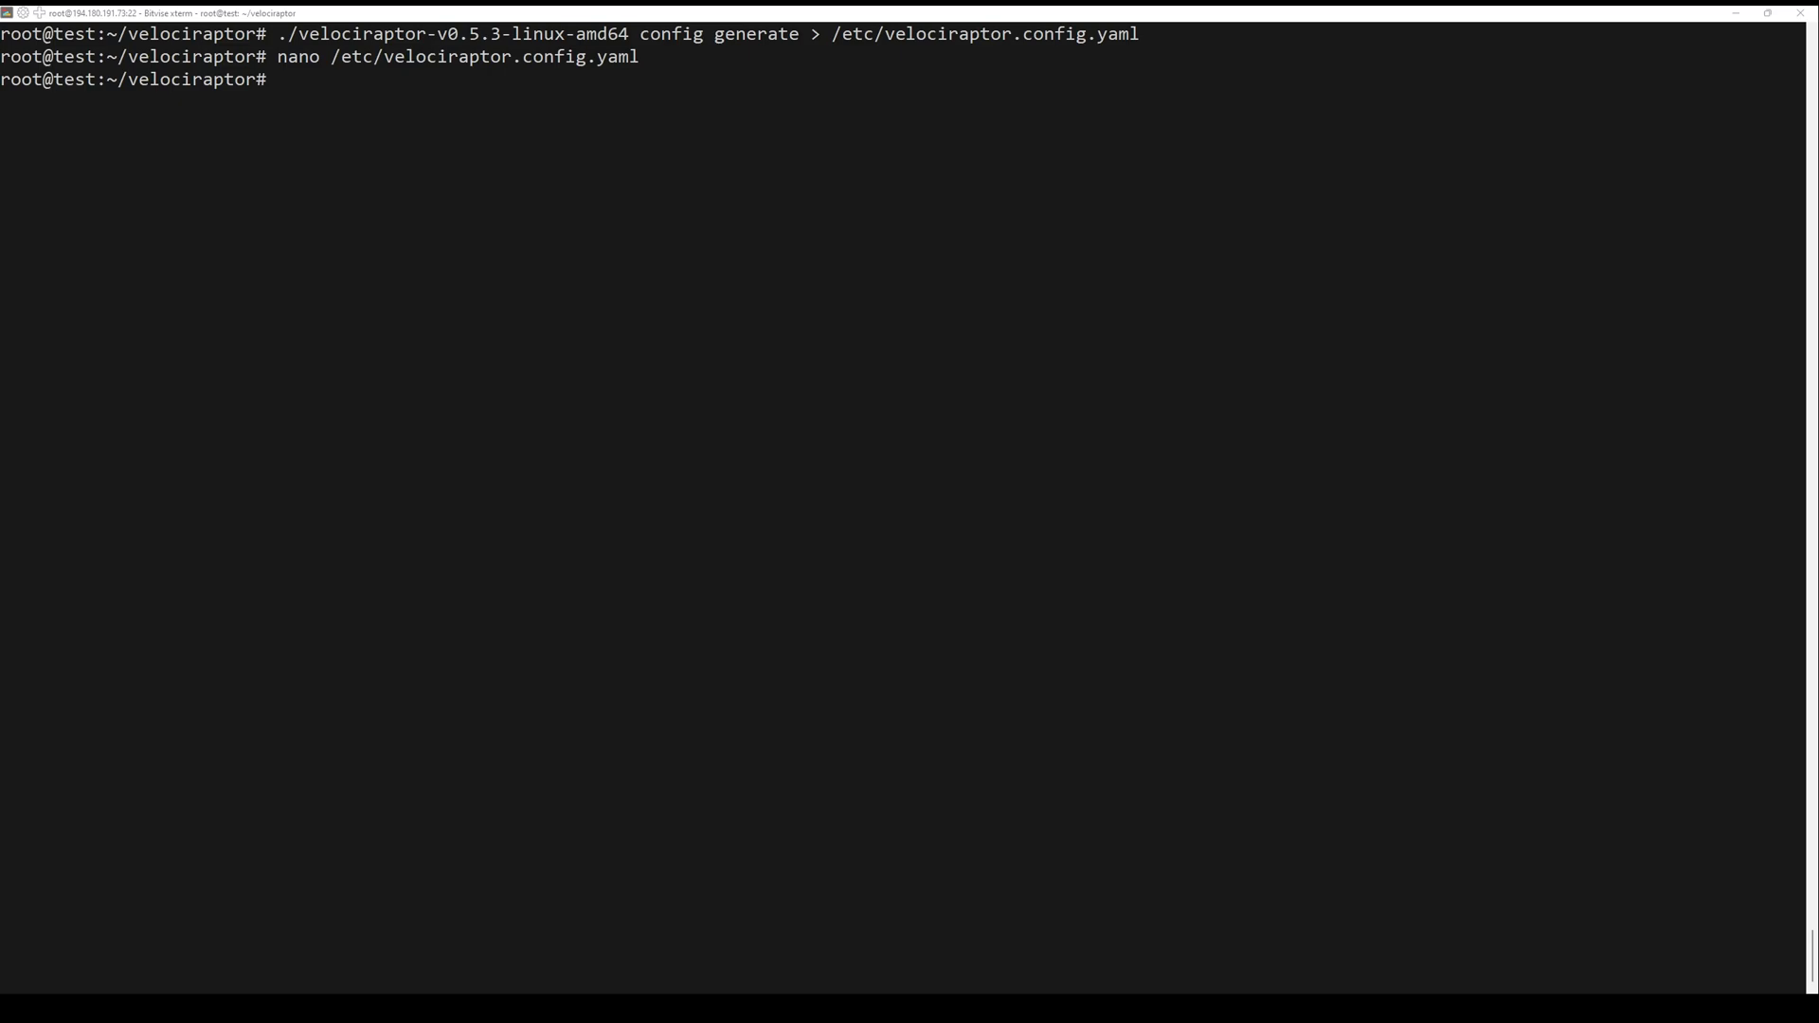
Step: Add administrator user 'mivo' to the config, then start the frontend with -v to verify it
type("./velociraptor-v0.5.3-linux-amd64 --config /etc/velociraptor.config.yaml user add mivo --role administrator")
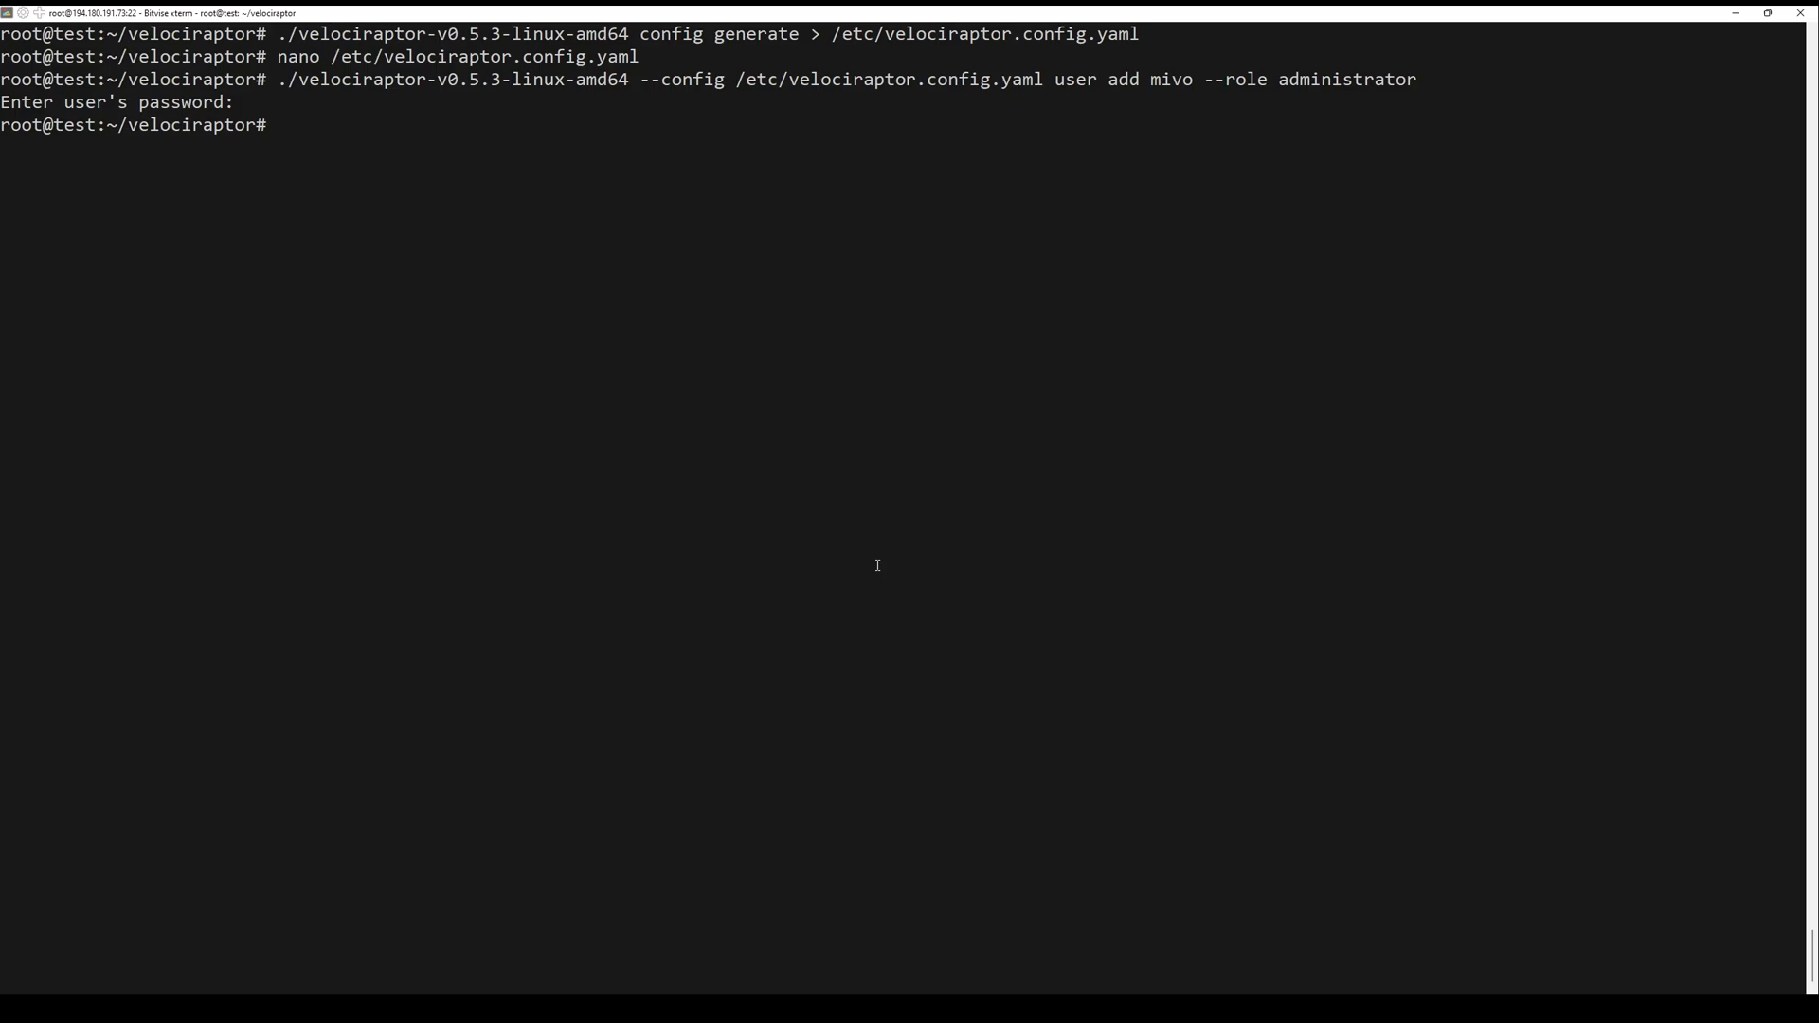
type("./velociraptor-v0.5.3-linux-amd64 --config /etc/velociraptor.config.yaml frontend -v")
type("cp velociraptor-v0.5.3-linux-amd64 /usr/local/bin/velociraptor")
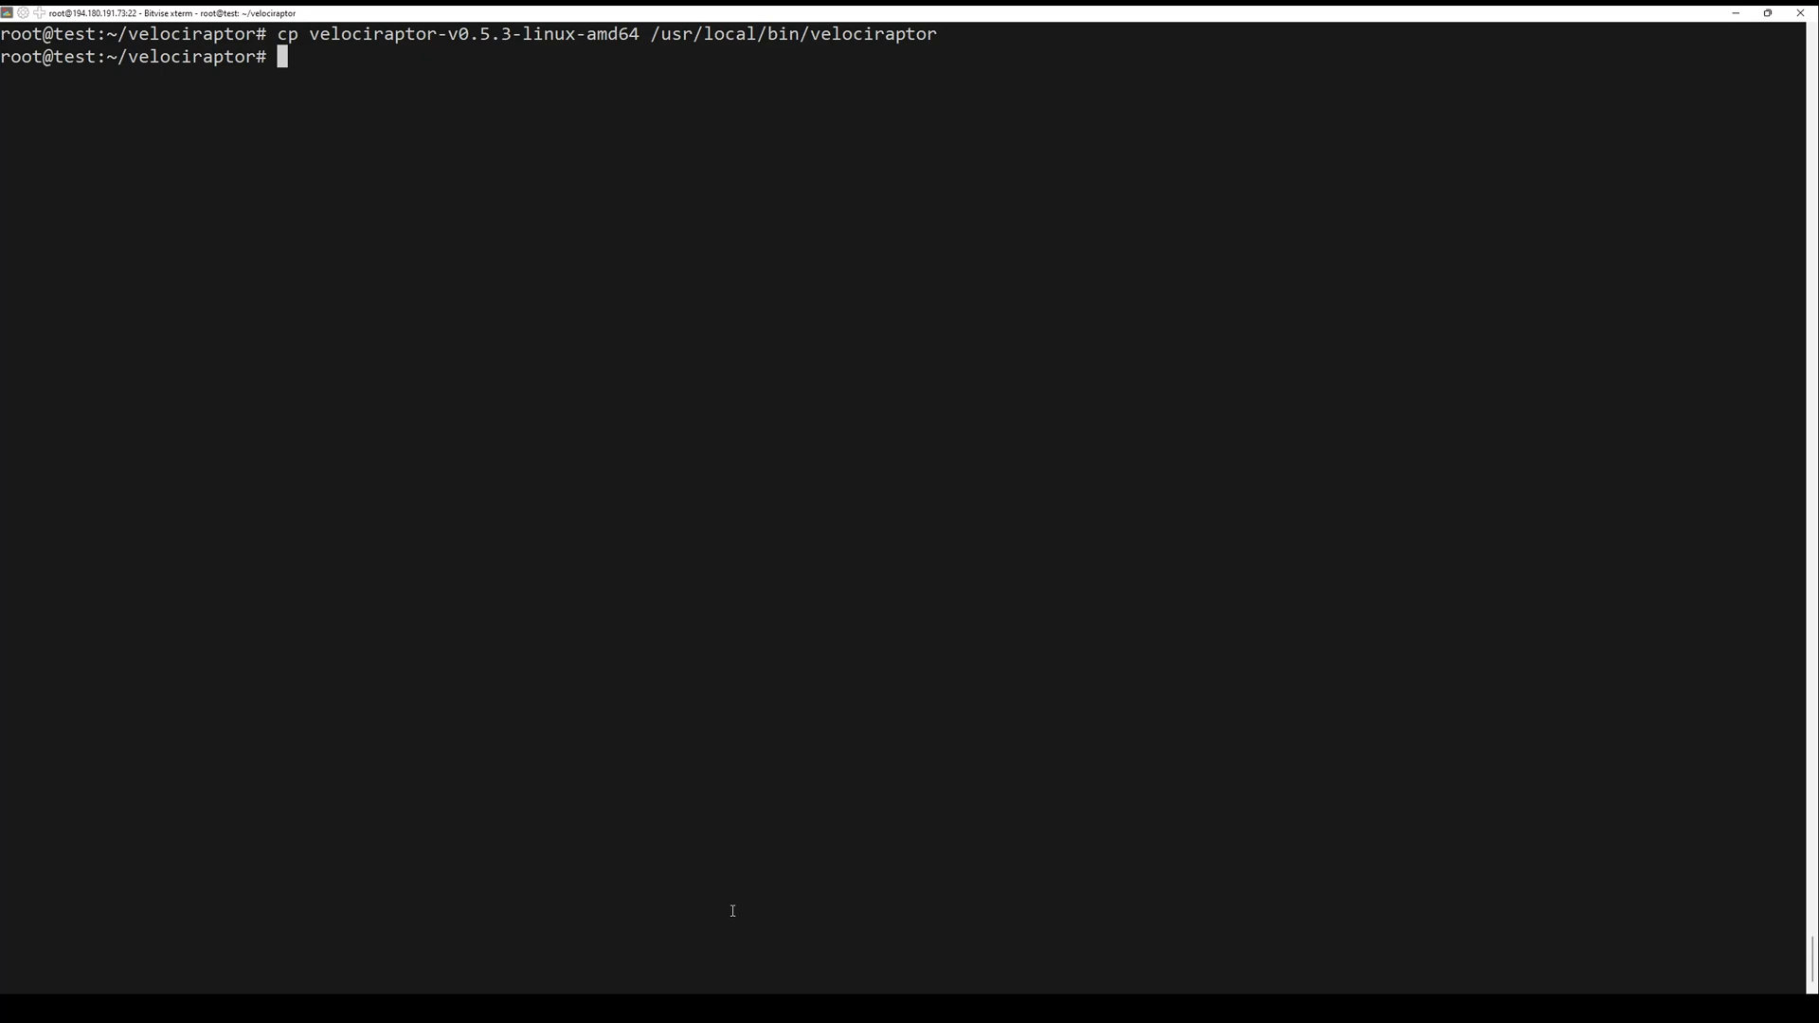
Step: Open a new unit file /lib/systemd/system/velociraptor.service in nano
type("nano")
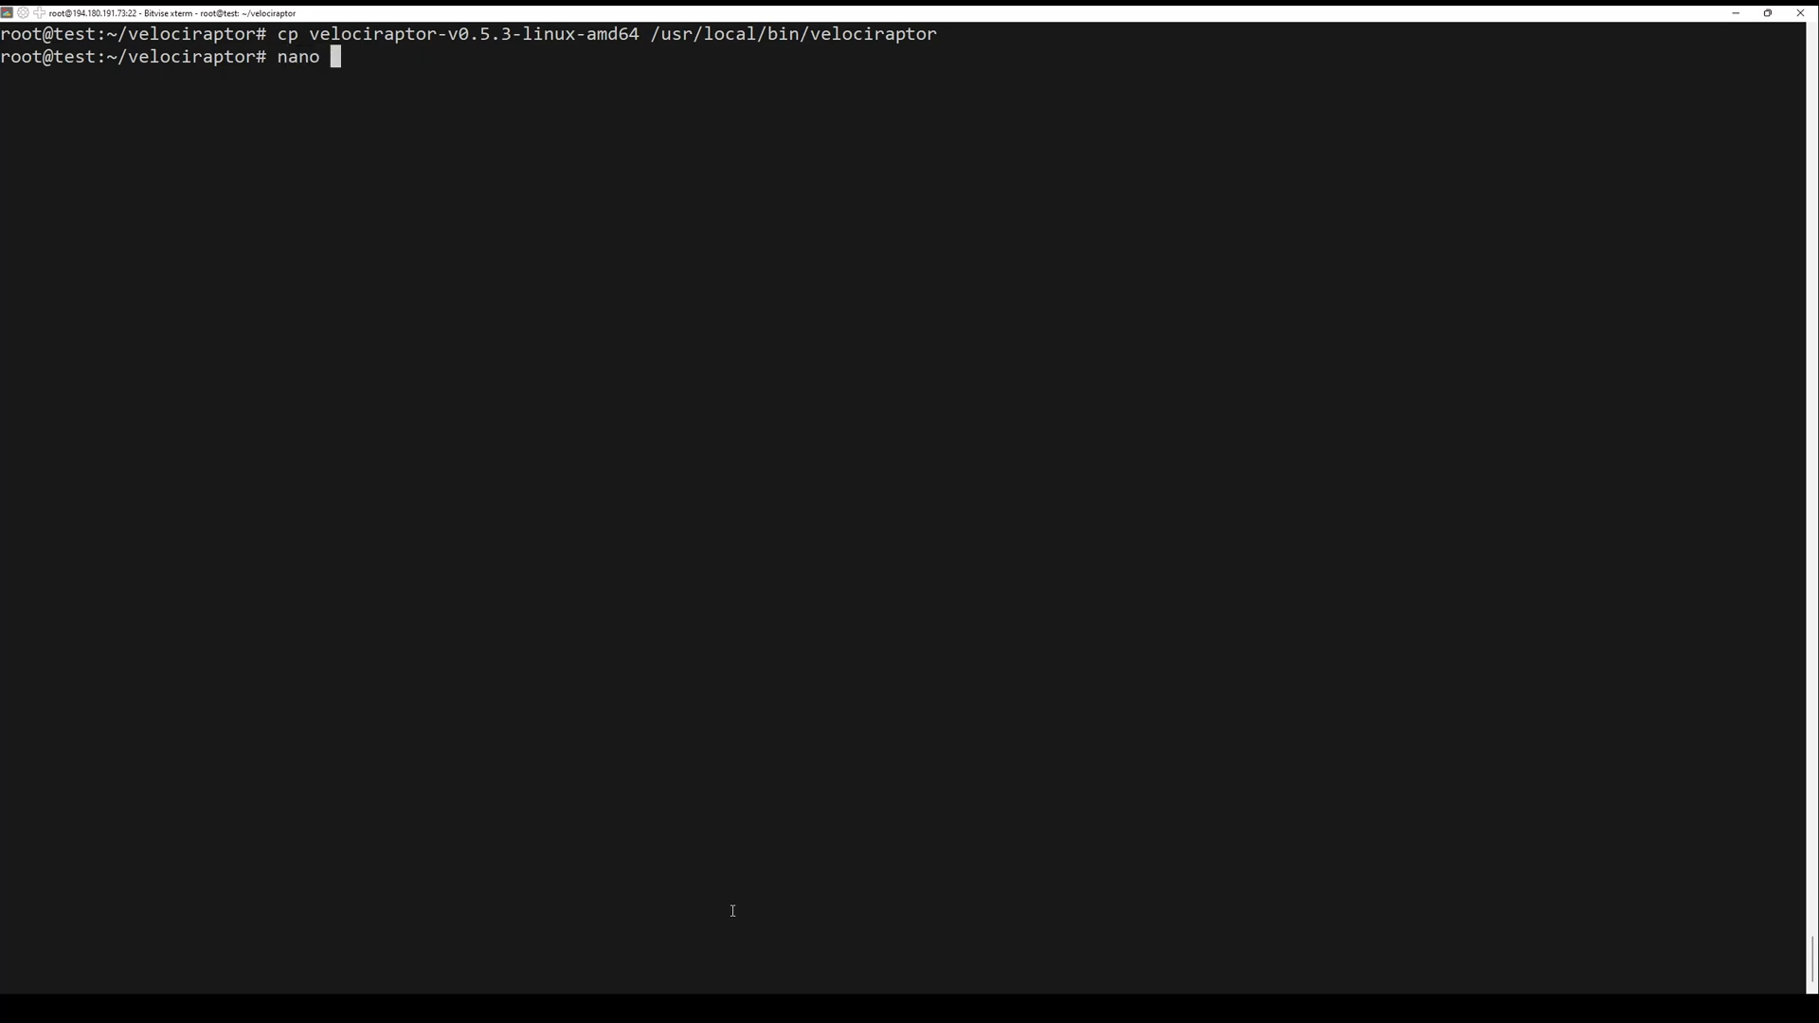
type("/lib/systemd/system/velociraptor.service")
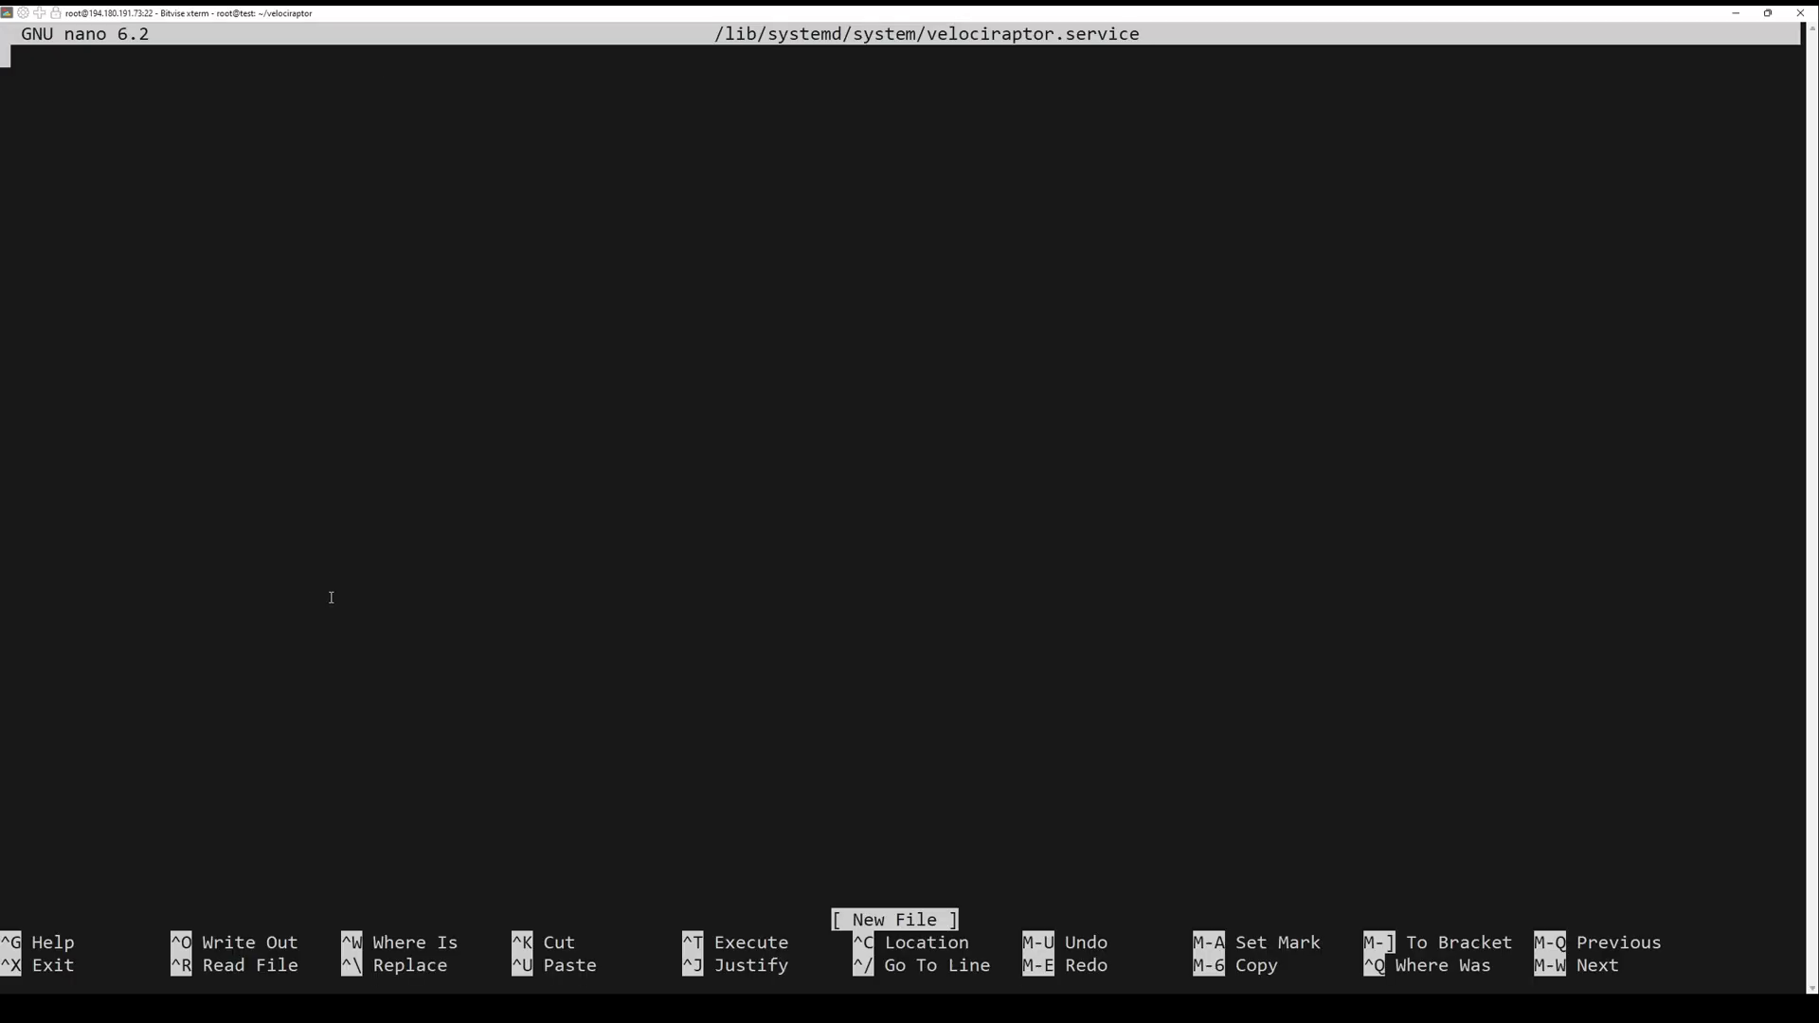
Step: Write the frontend service unit, save it, and run systemctl daemon-reload
type("systemctl daemon-reload")
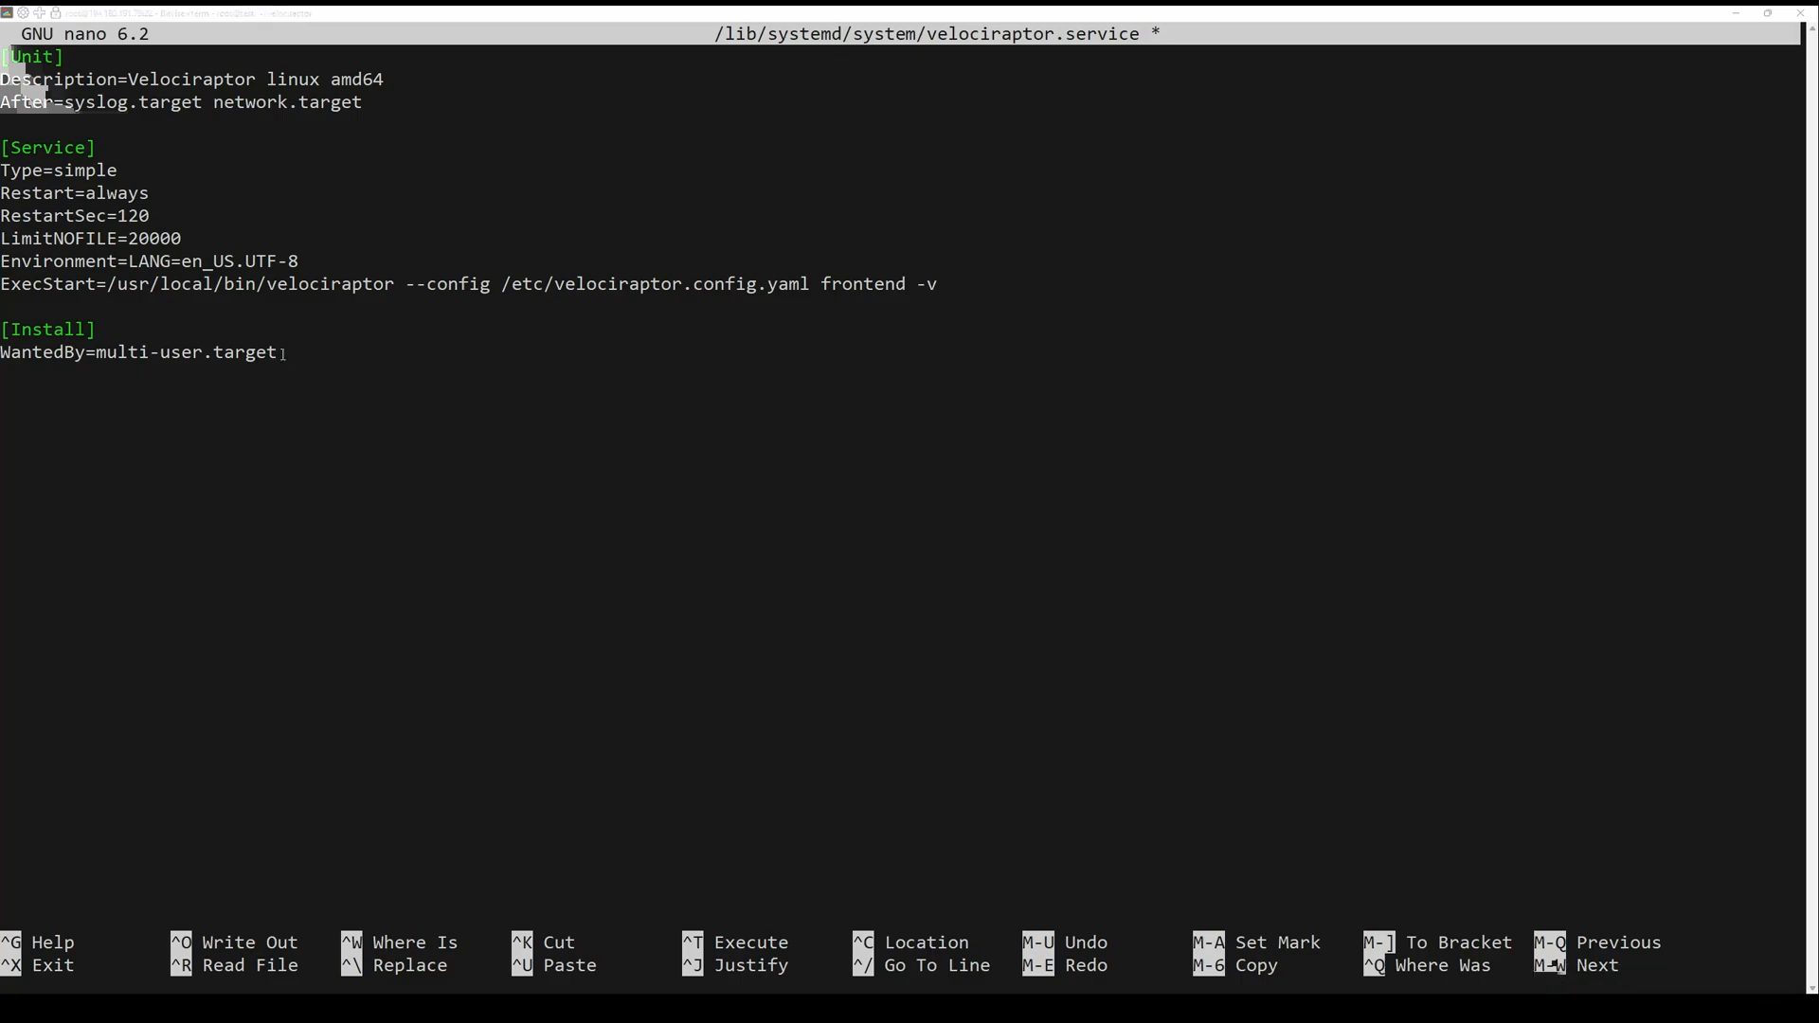
key("ctrl+o")
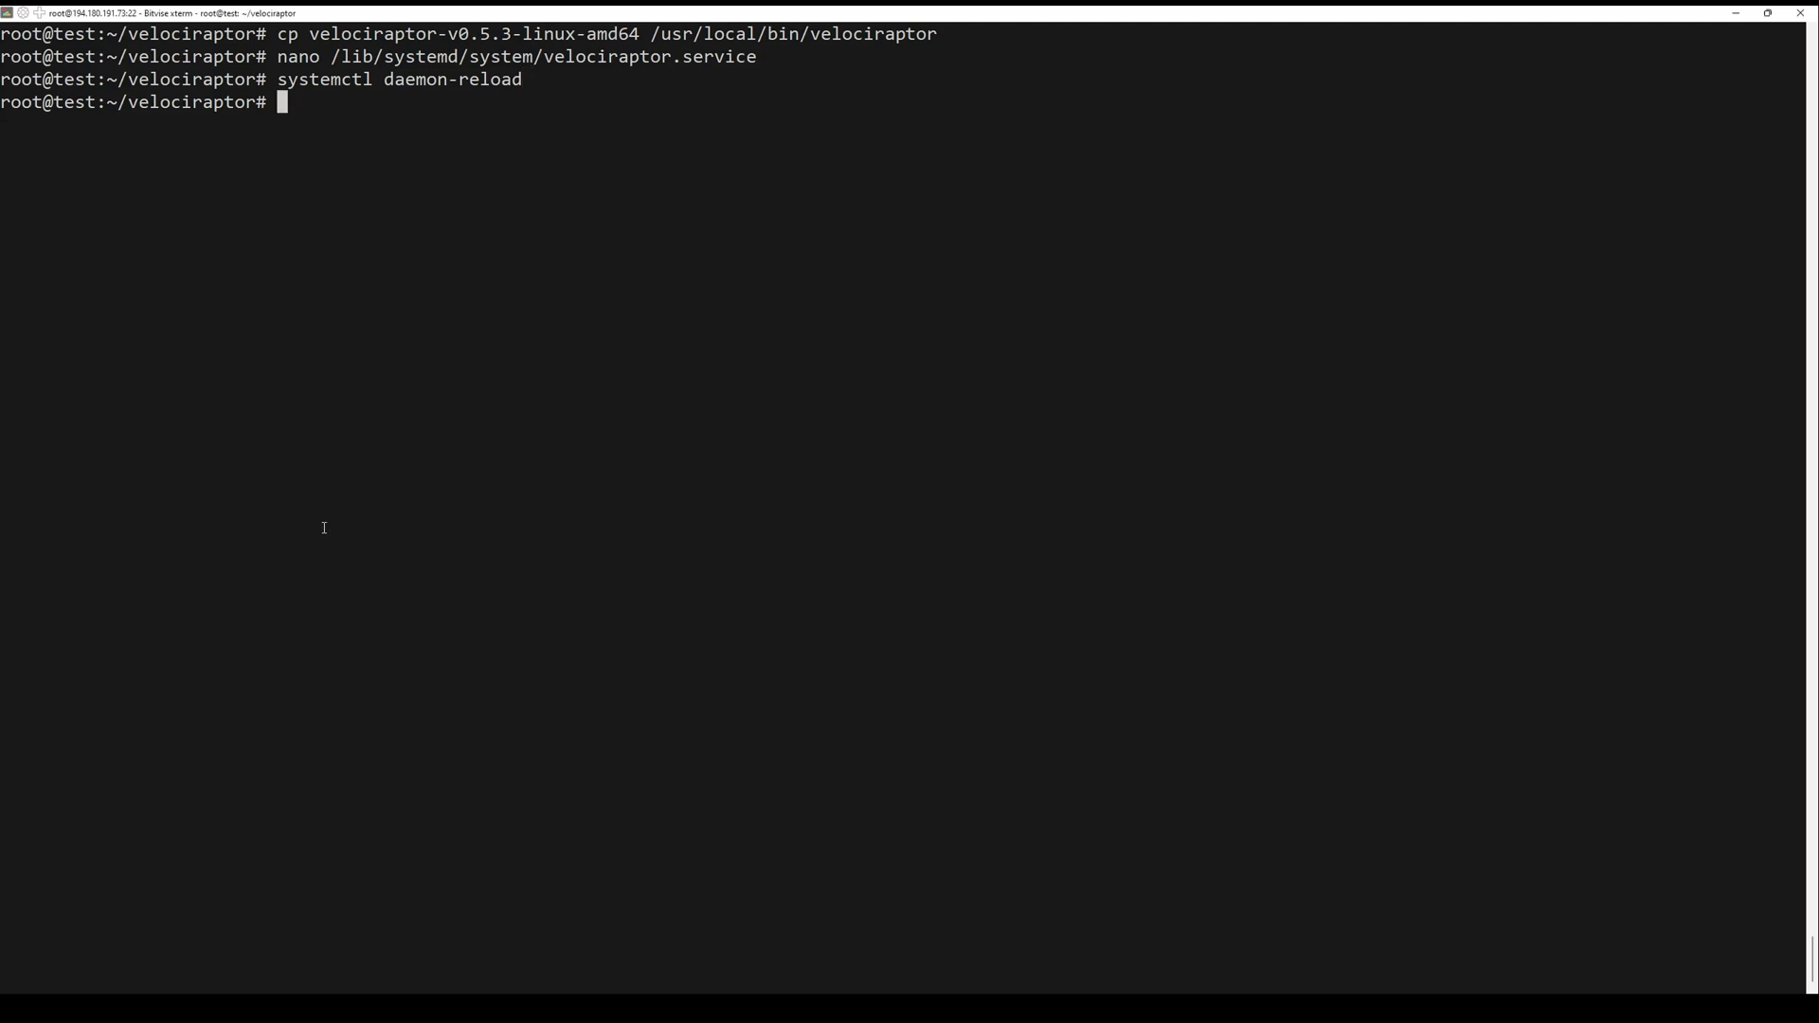
Step: Run systemctl enable --now velociraptor to start the service now and on boot
type("systemctl enable --now velociraptor")
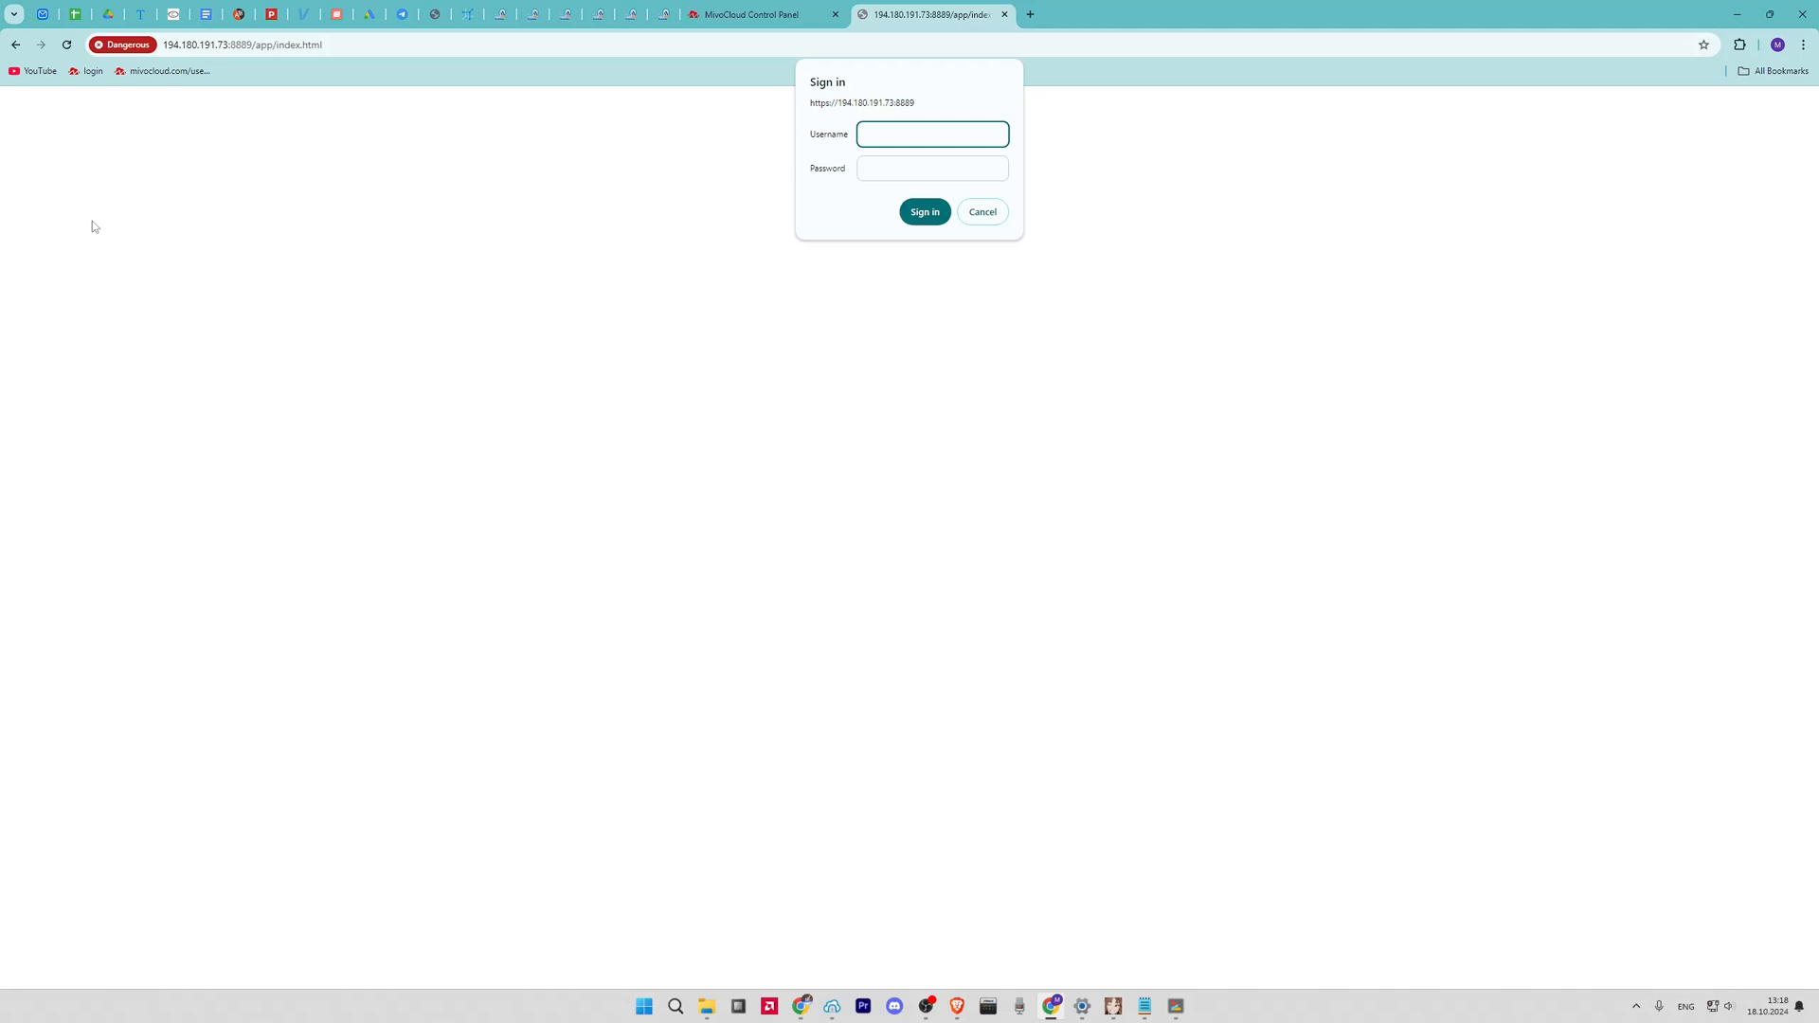
Step: Sign in to the Velociraptor GUI at 194.180.191.73:8889 as 'mivo'
left_click(256, 44)
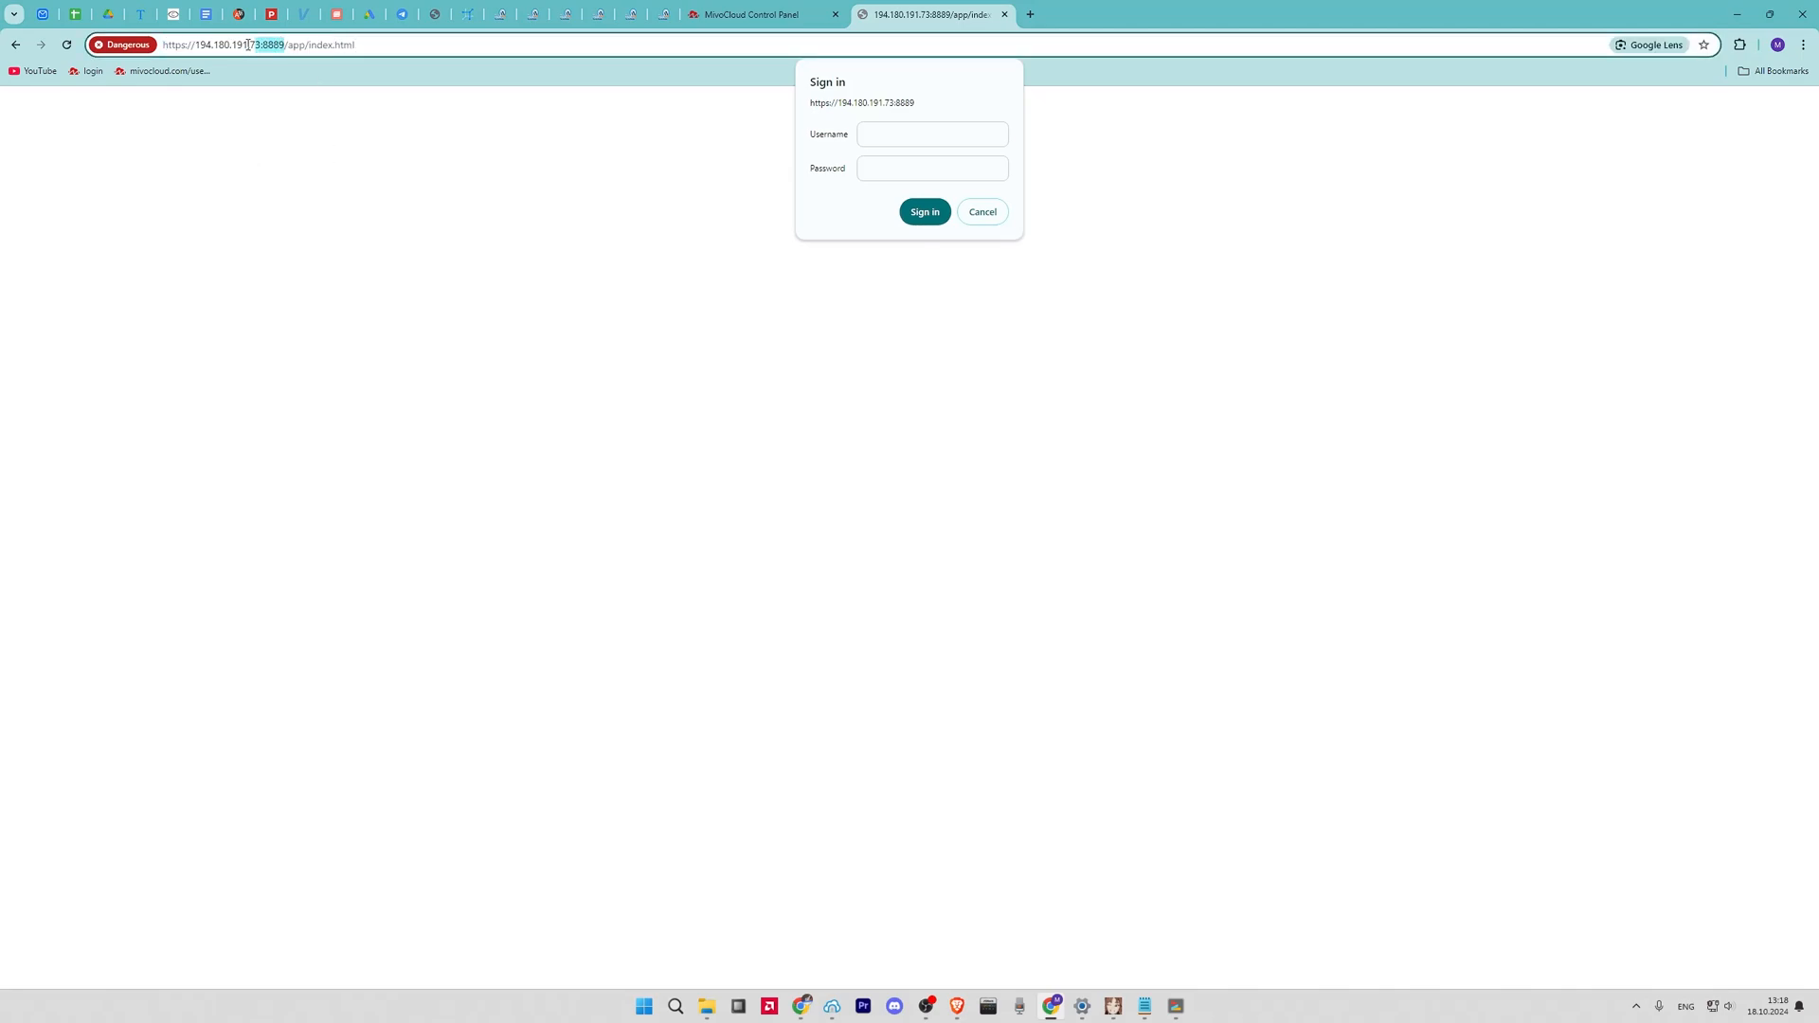
left_click(932, 132)
type("mivo")
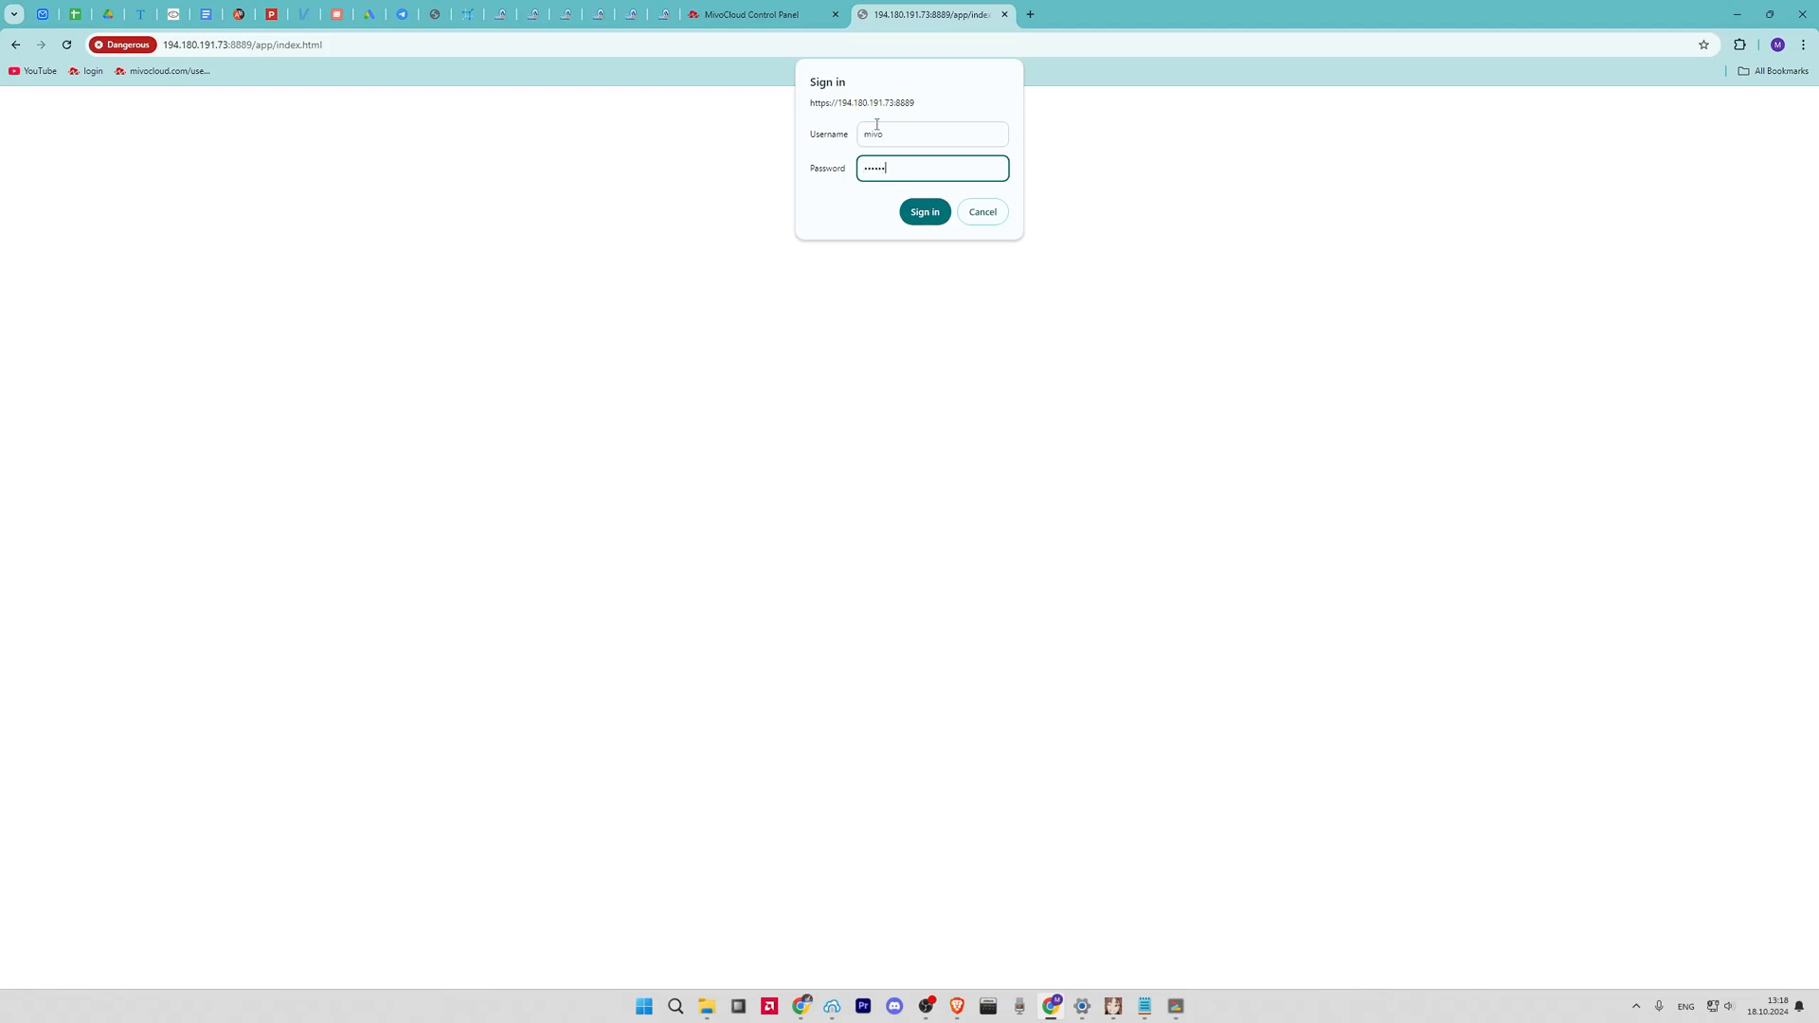
left_click(925, 211)
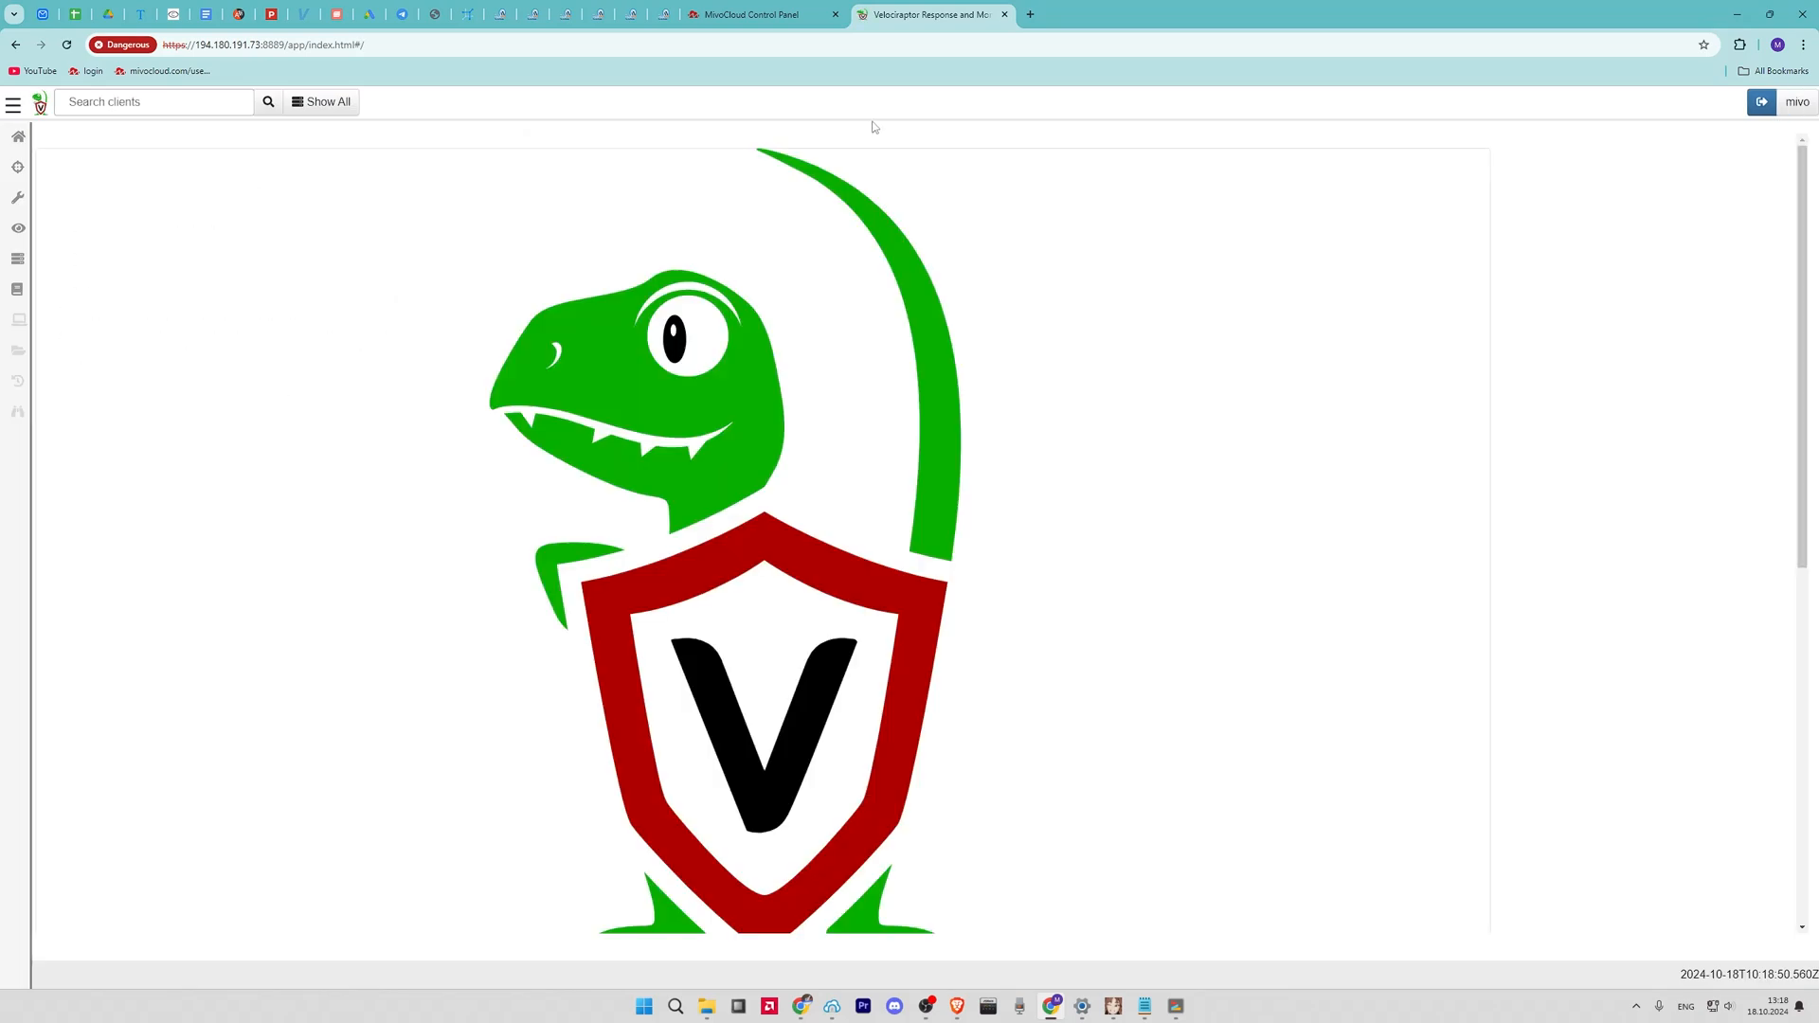
mouse_move(957, 250)
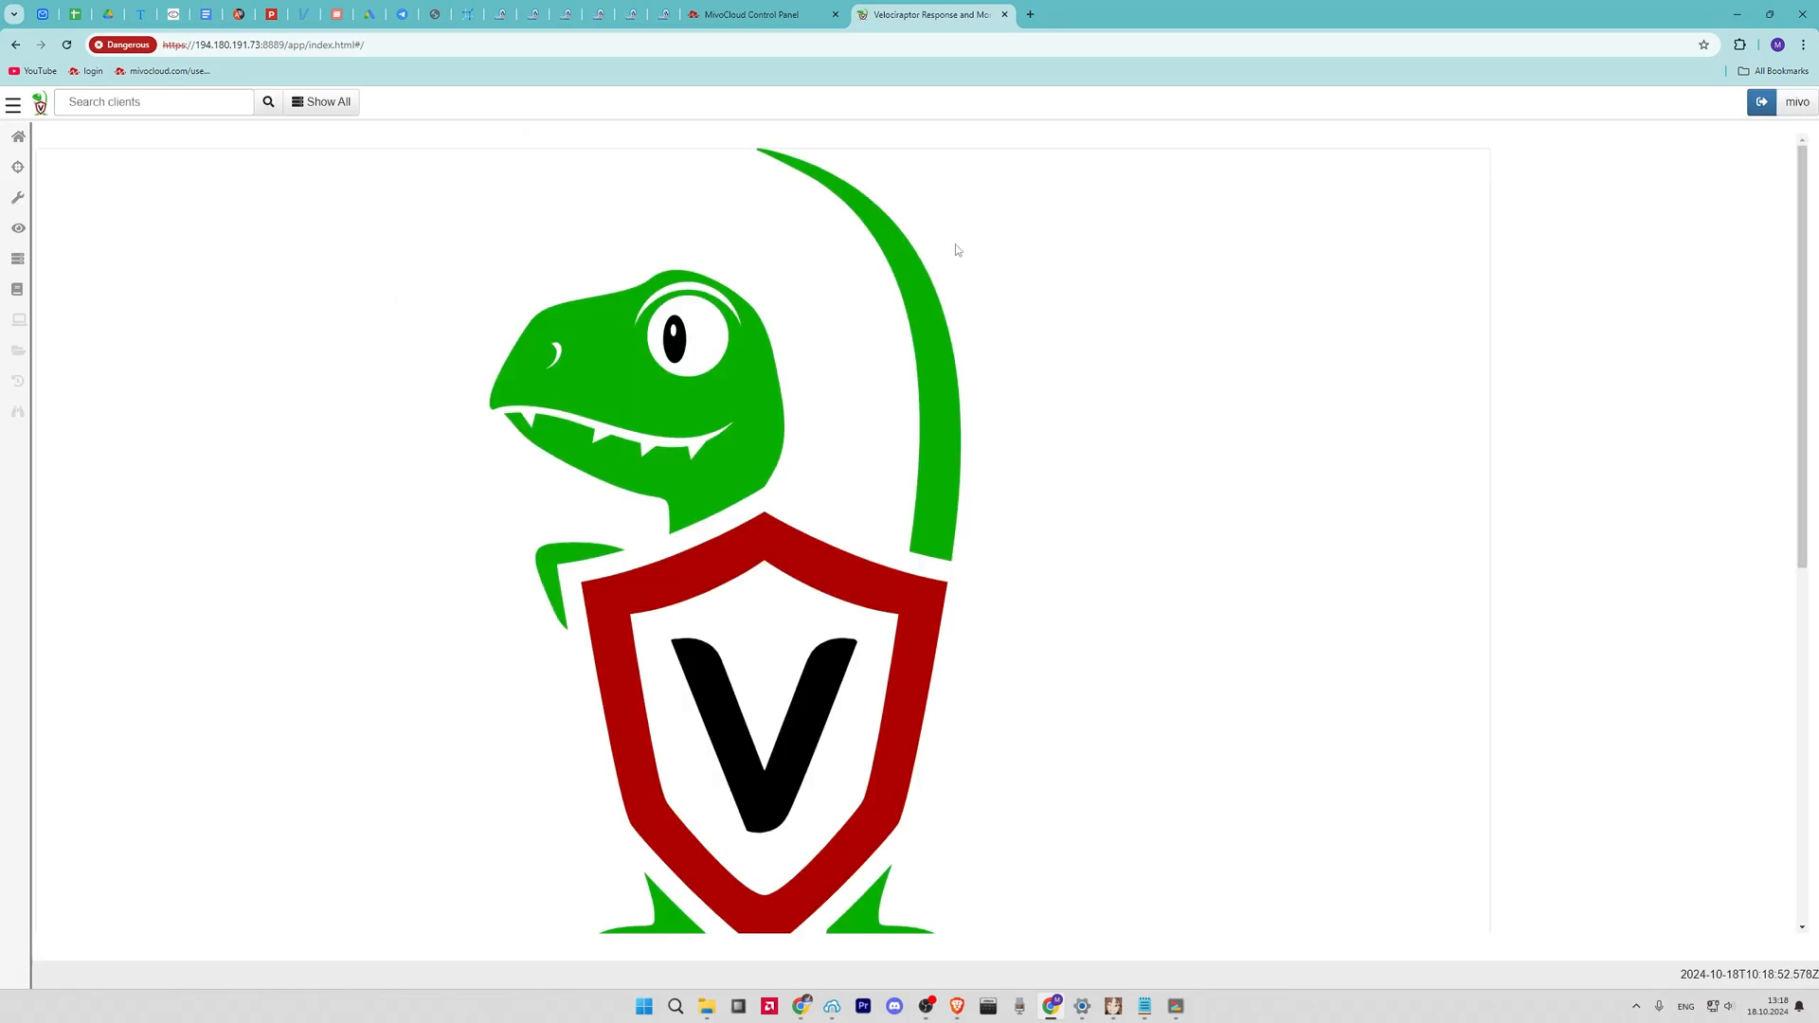
Step: Navigate via the sidebar to the server status dashboard showing CPU, memory, clients and the 'mivo' user
scroll("down", 3)
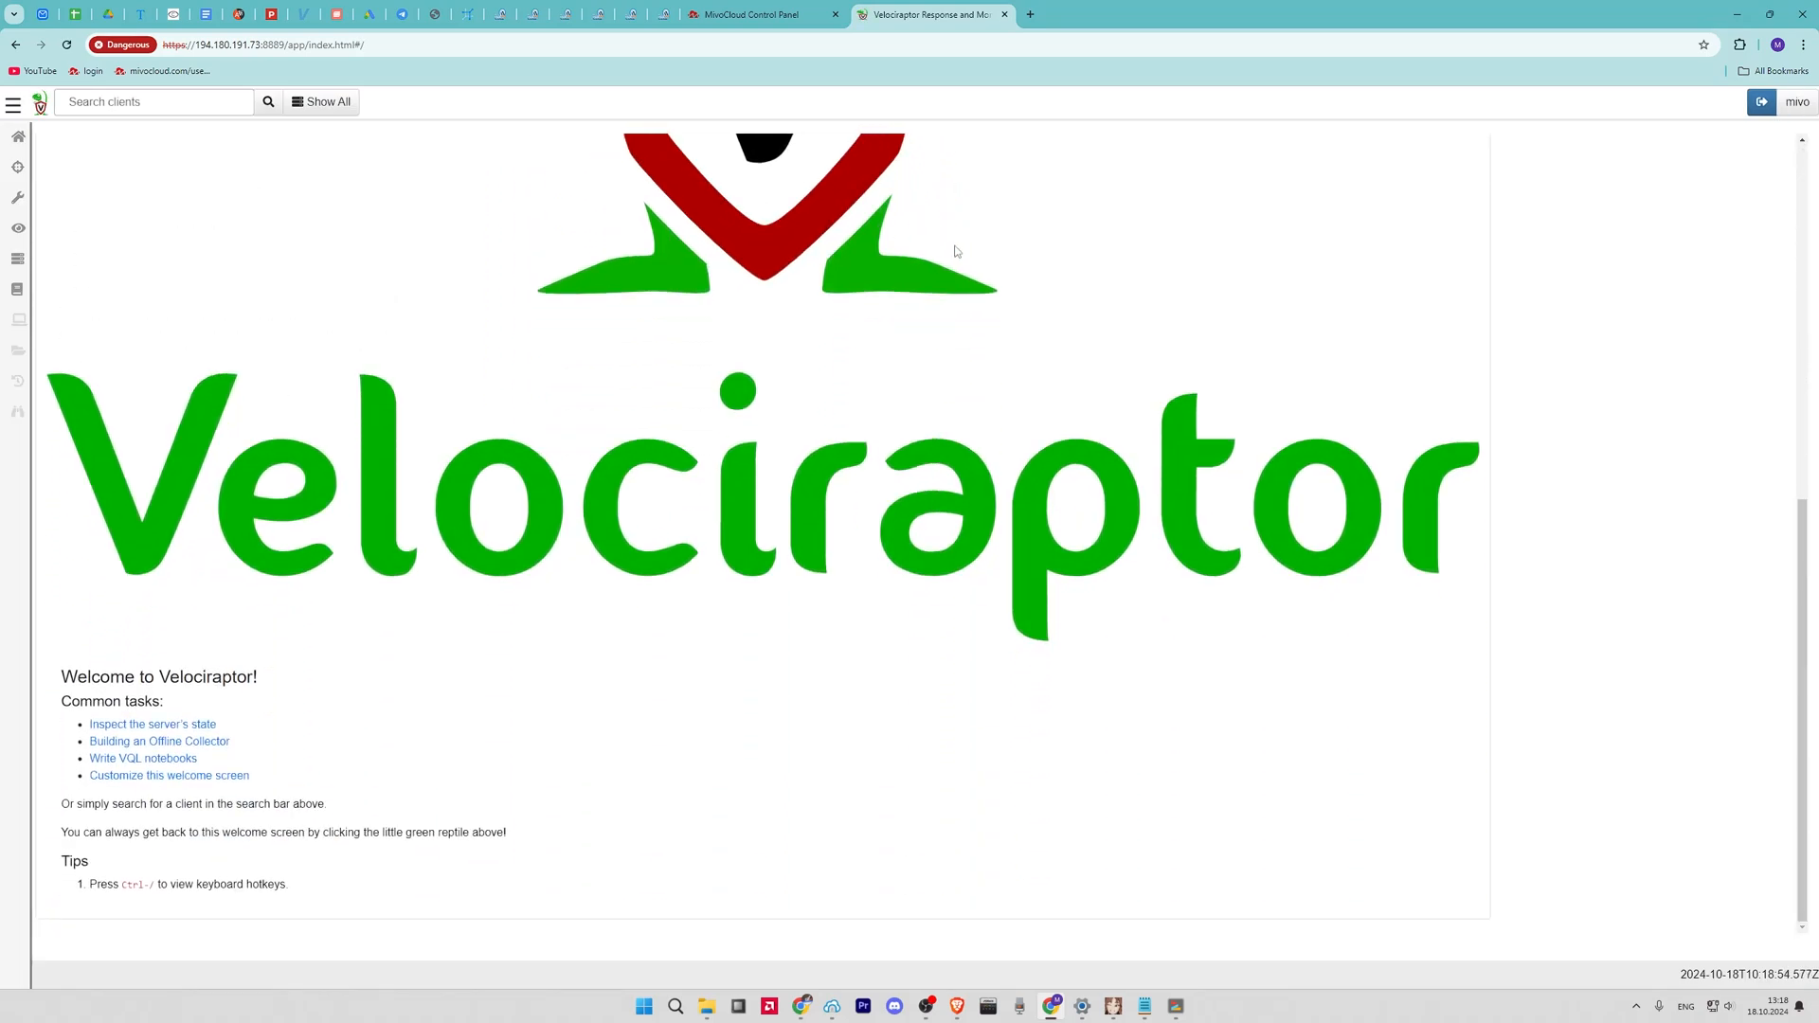
left_click(17, 169)
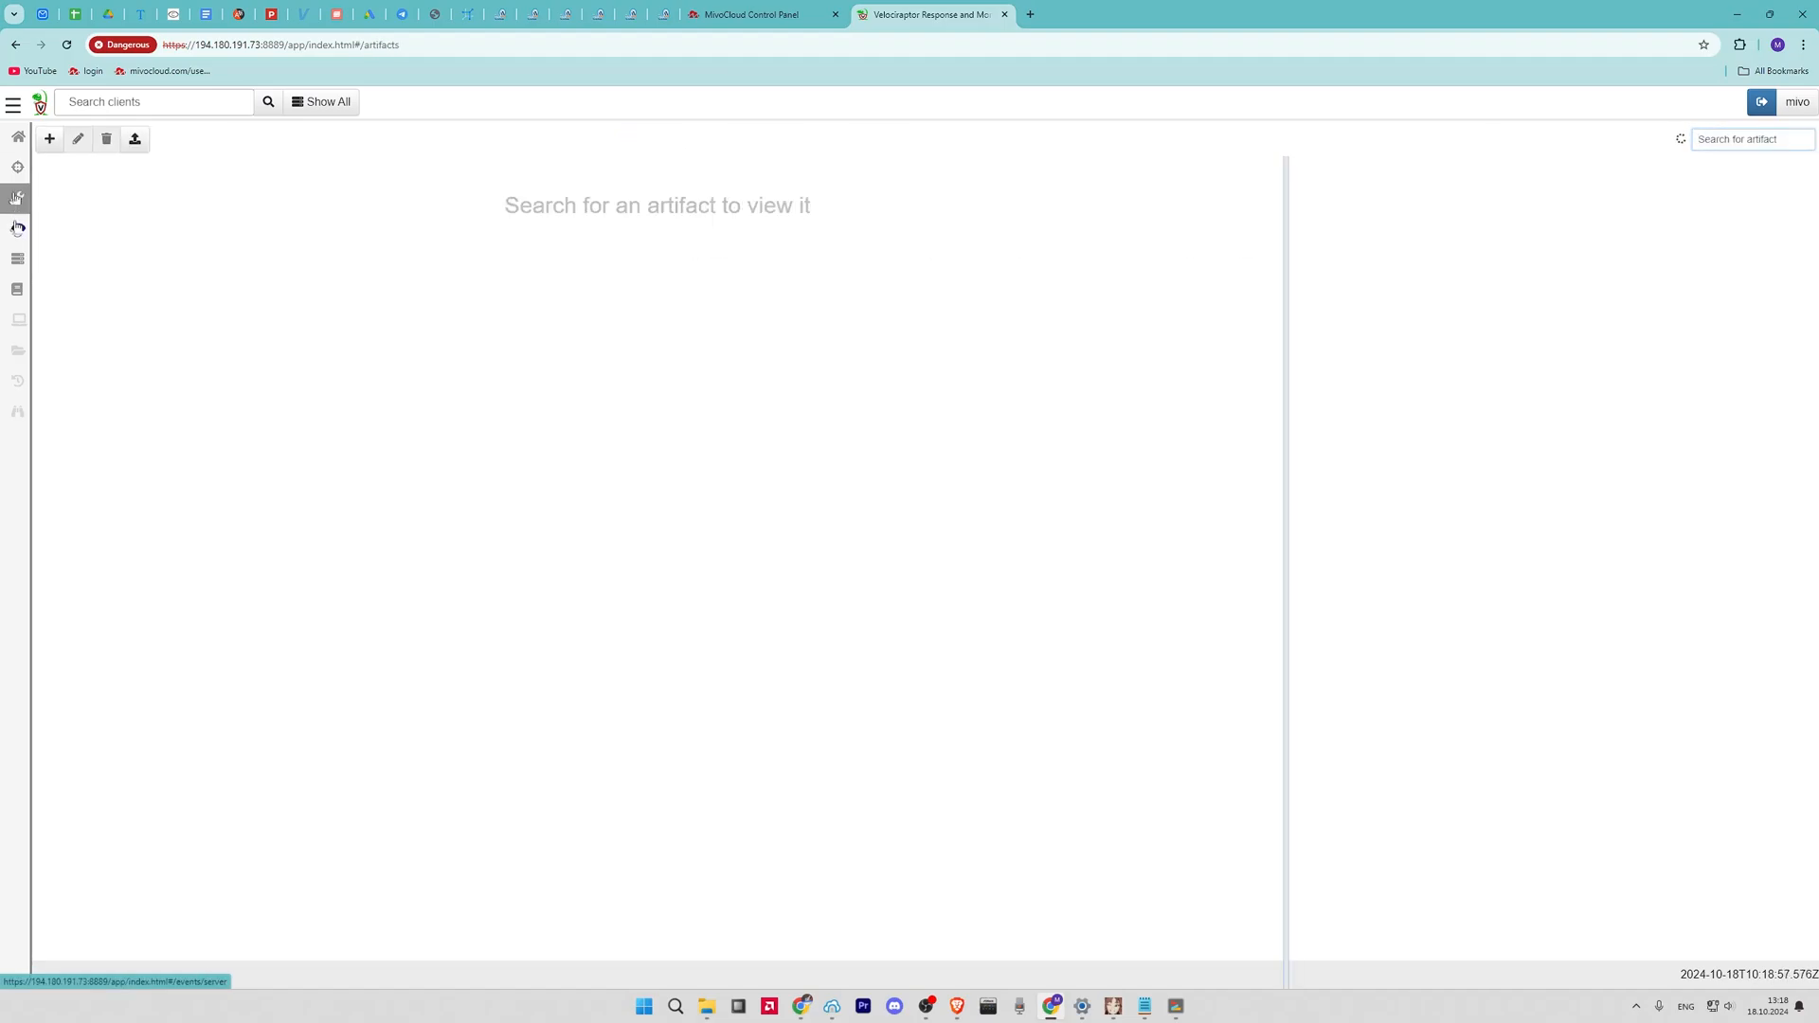
left_click(17, 136)
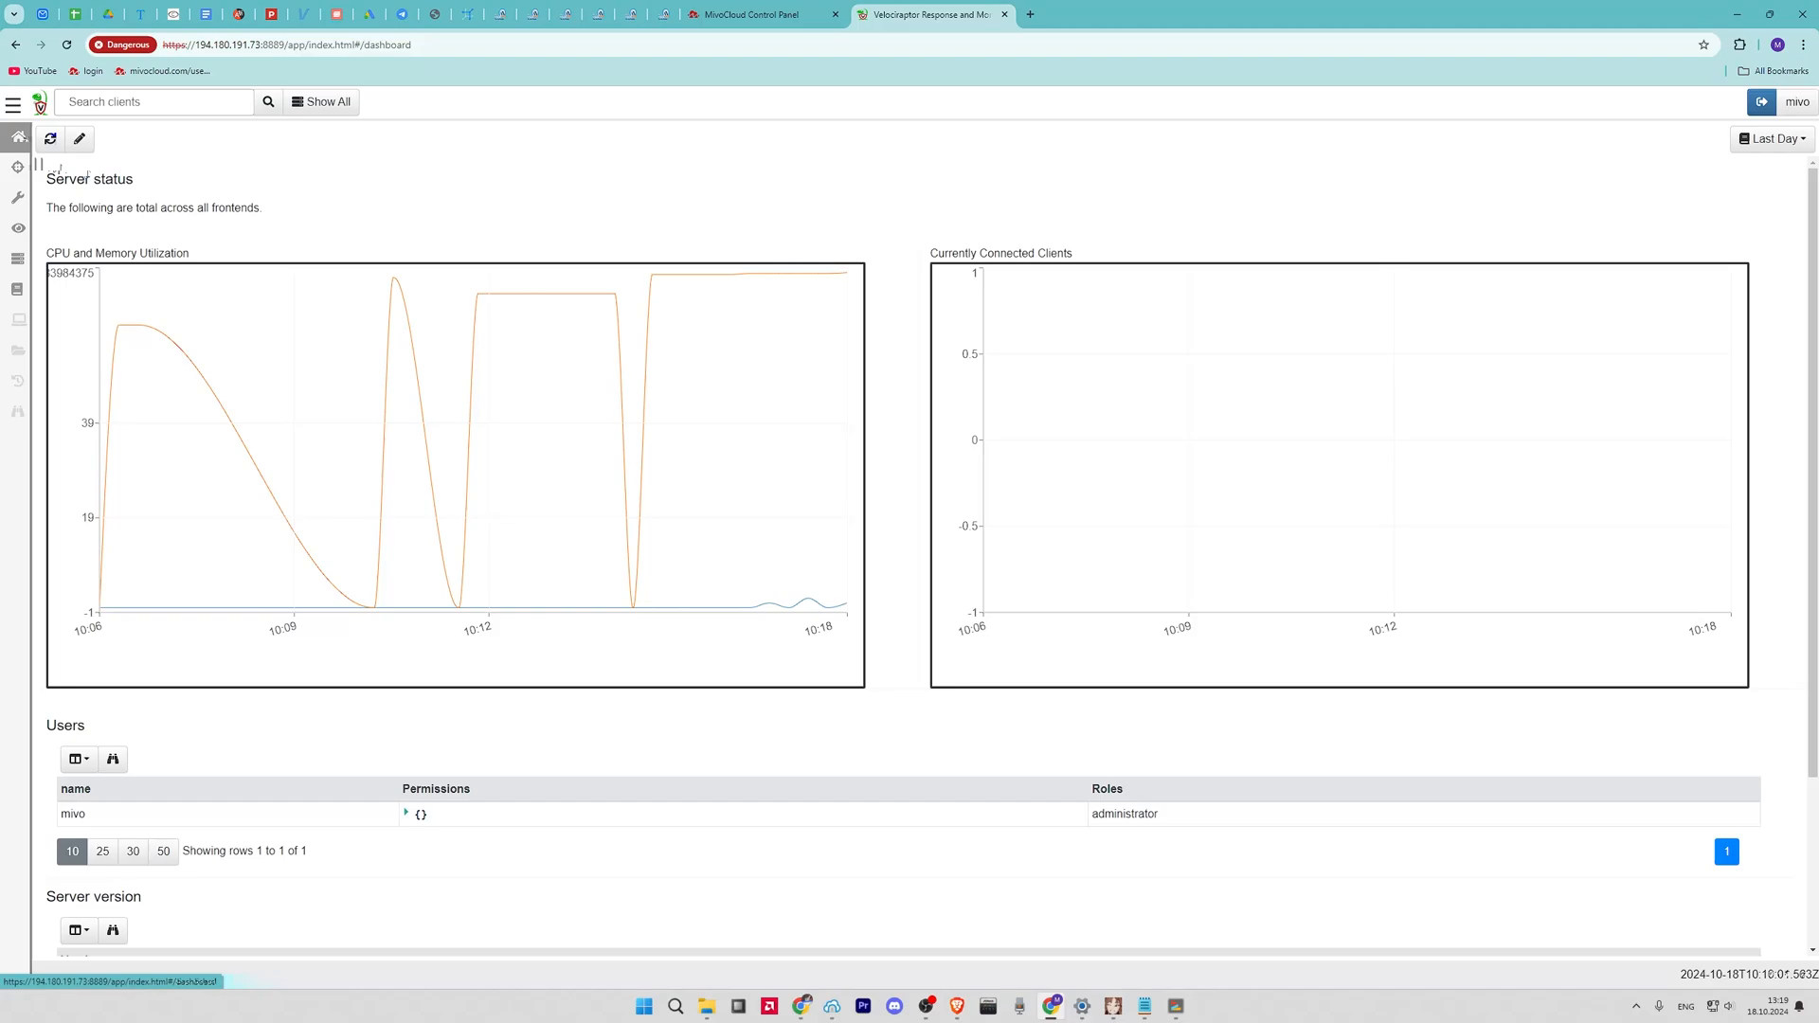